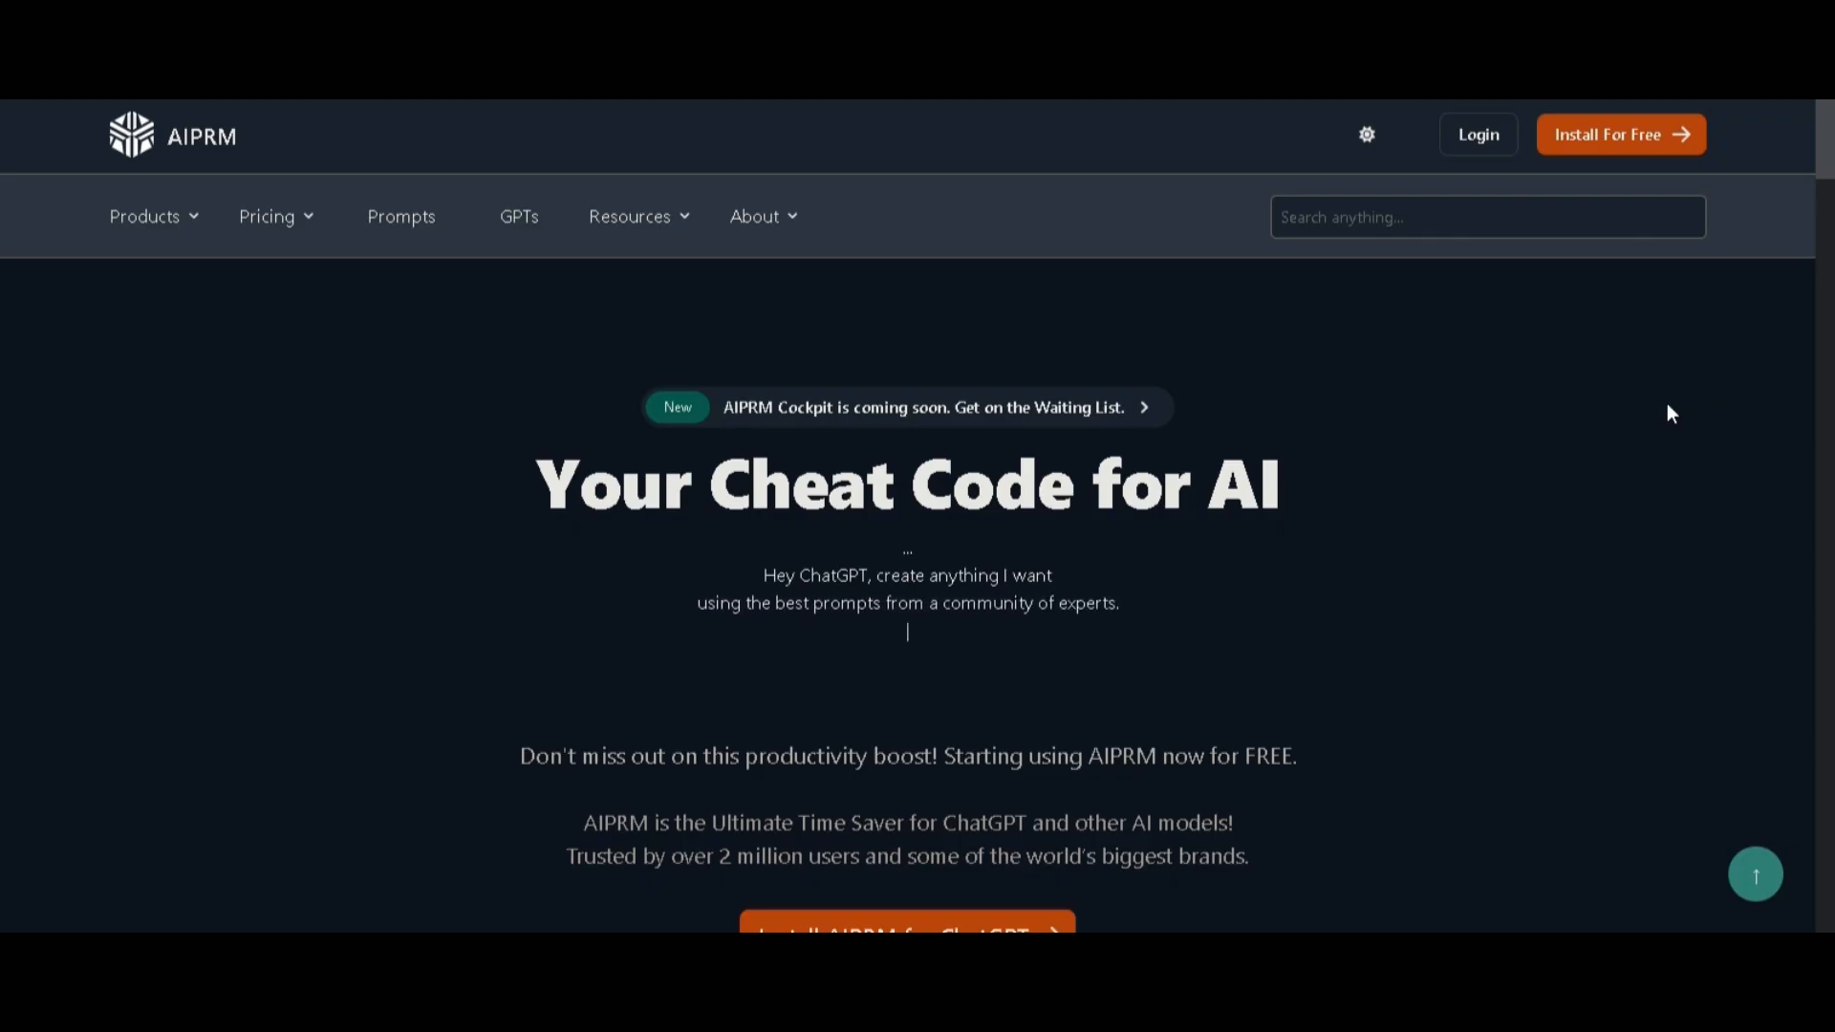
Scroll through the generated bird script's scenes on fun facts, bird watching and bird sounds
{"action": "scroll", "scroll_direction": "down", "scroll_amount": 3}
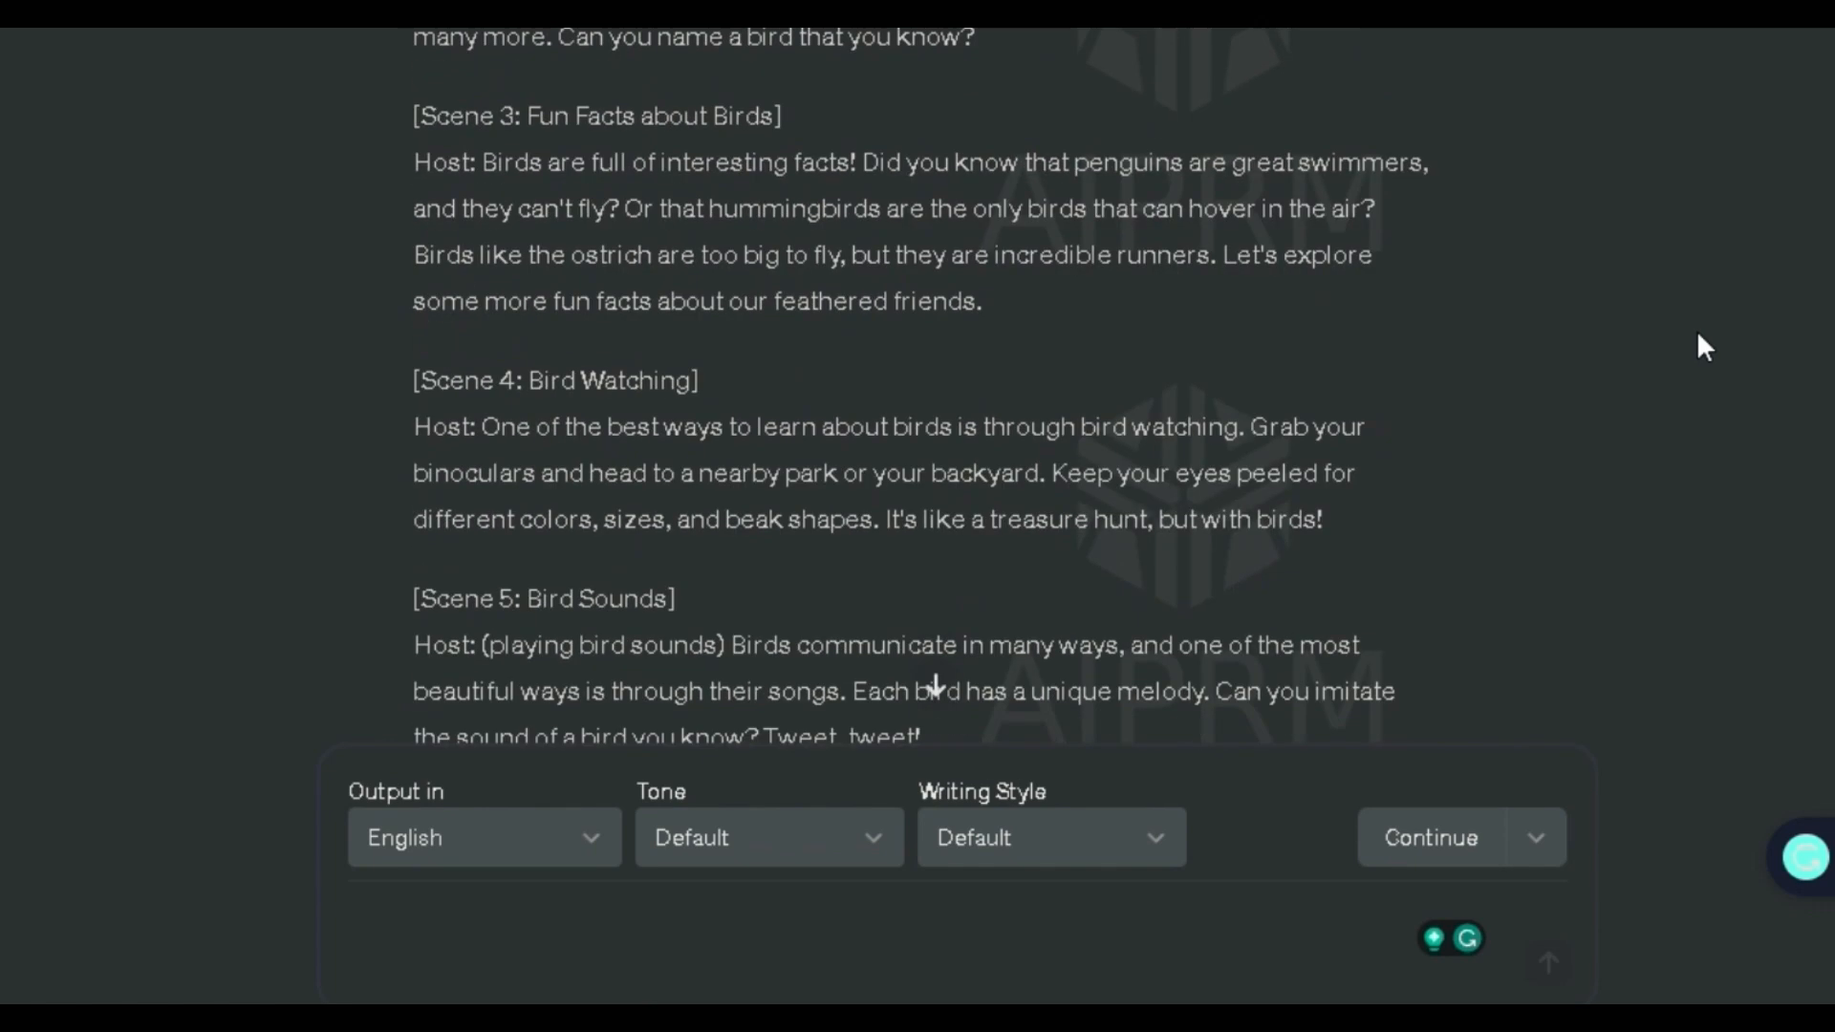
{"action": "scroll", "scroll_direction": "down", "scroll_amount": 3}
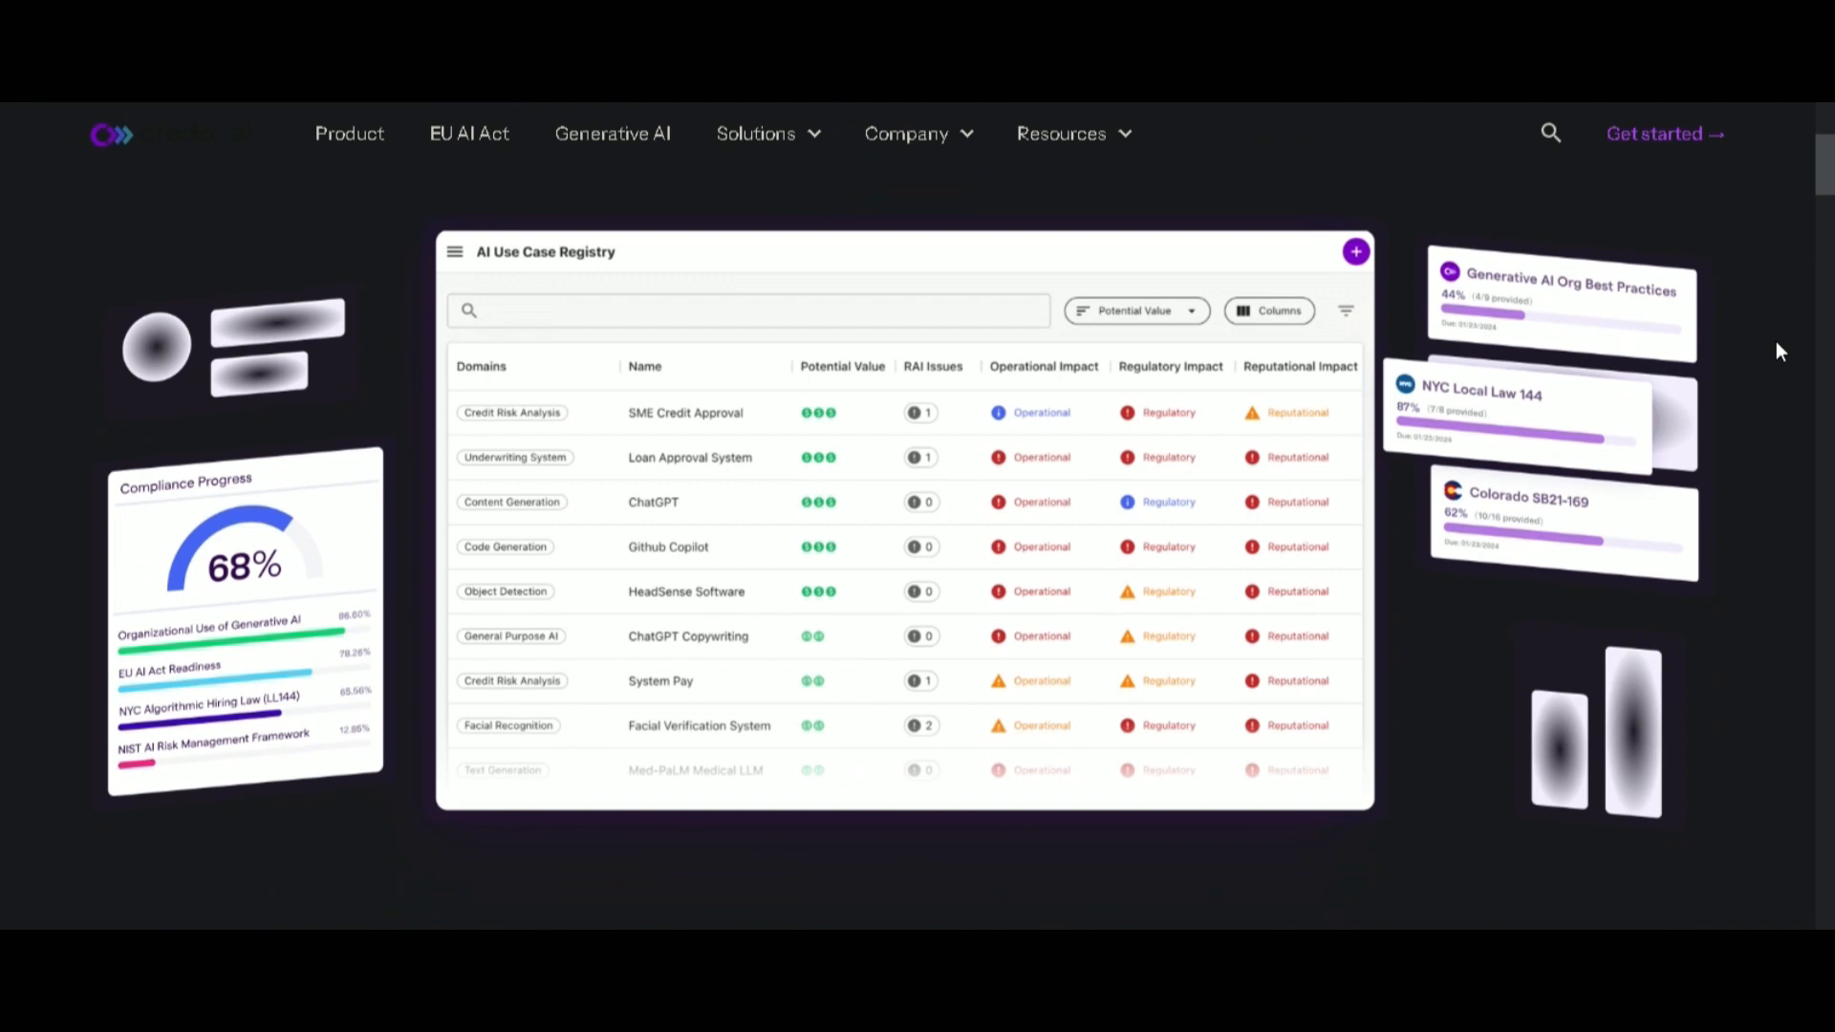
{"action": "scroll", "scroll_direction": "down", "scroll_amount": 3}
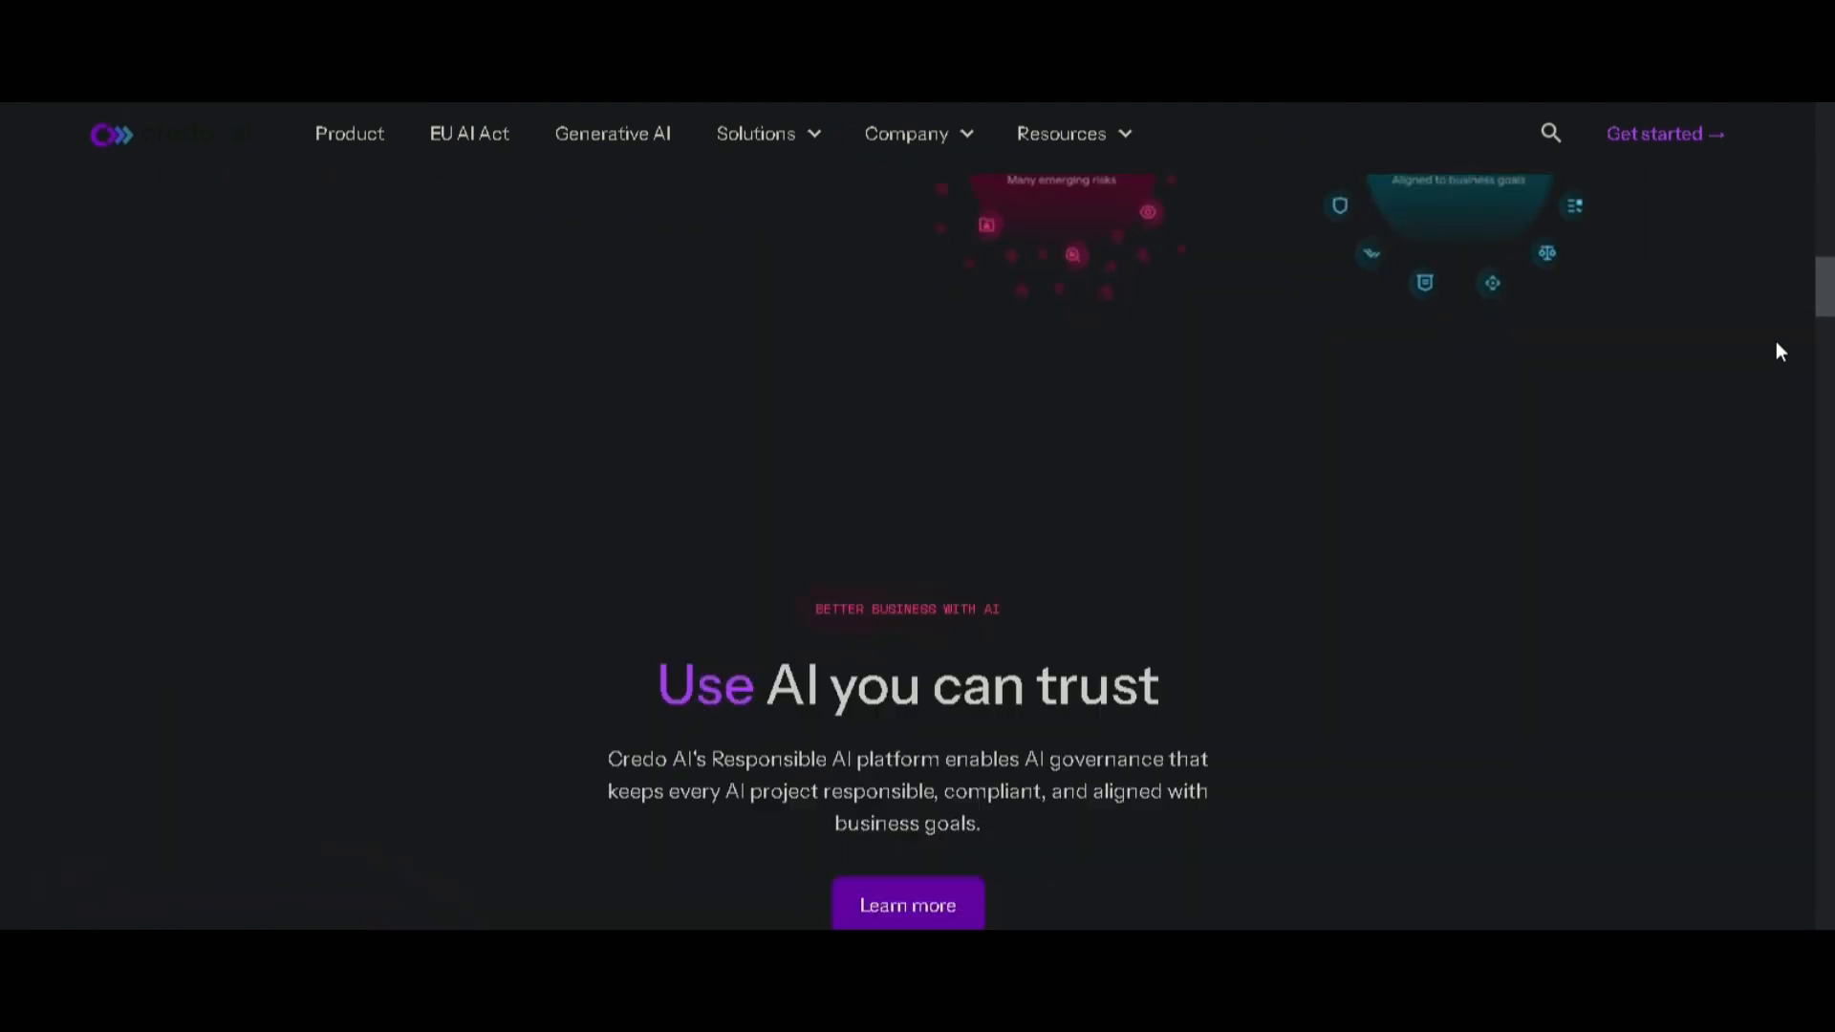
{"action": "scroll", "scroll_direction": "down", "scroll_amount": 3}
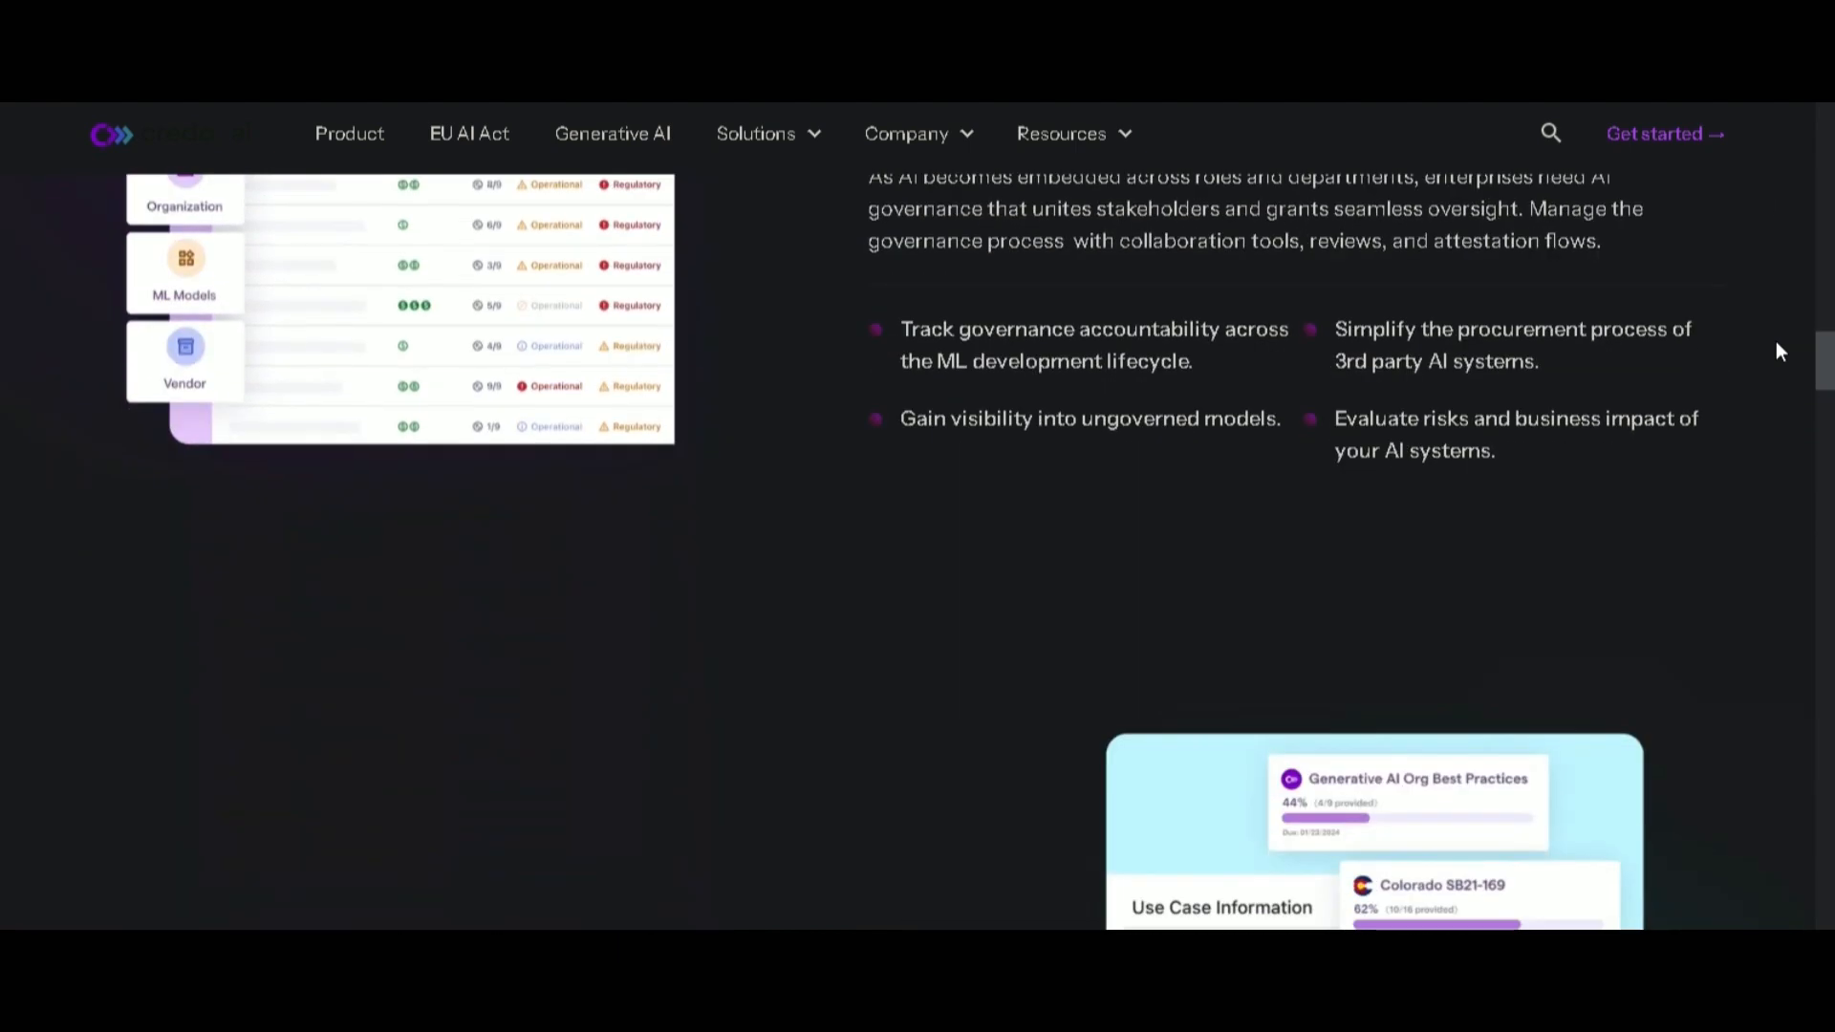
{"action": "scroll", "scroll_direction": "down", "scroll_amount": 3}
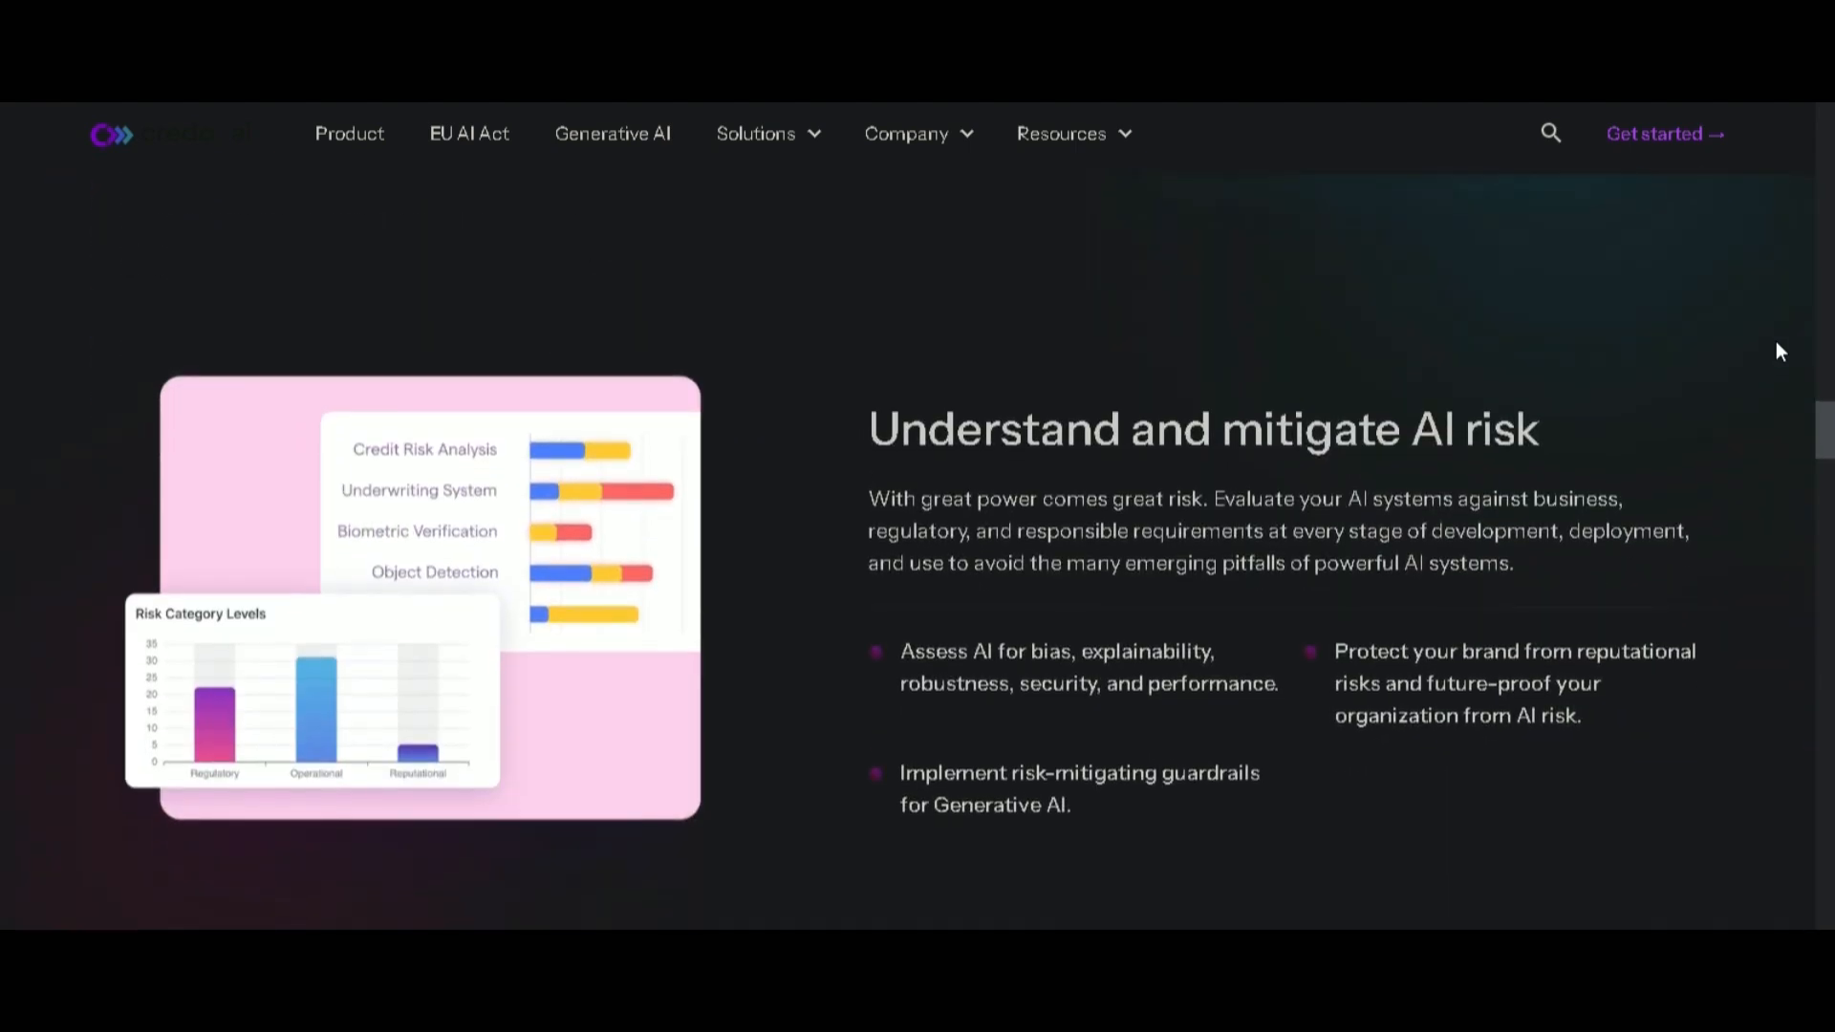
{"action": "scroll", "scroll_direction": "down", "scroll_amount": 3}
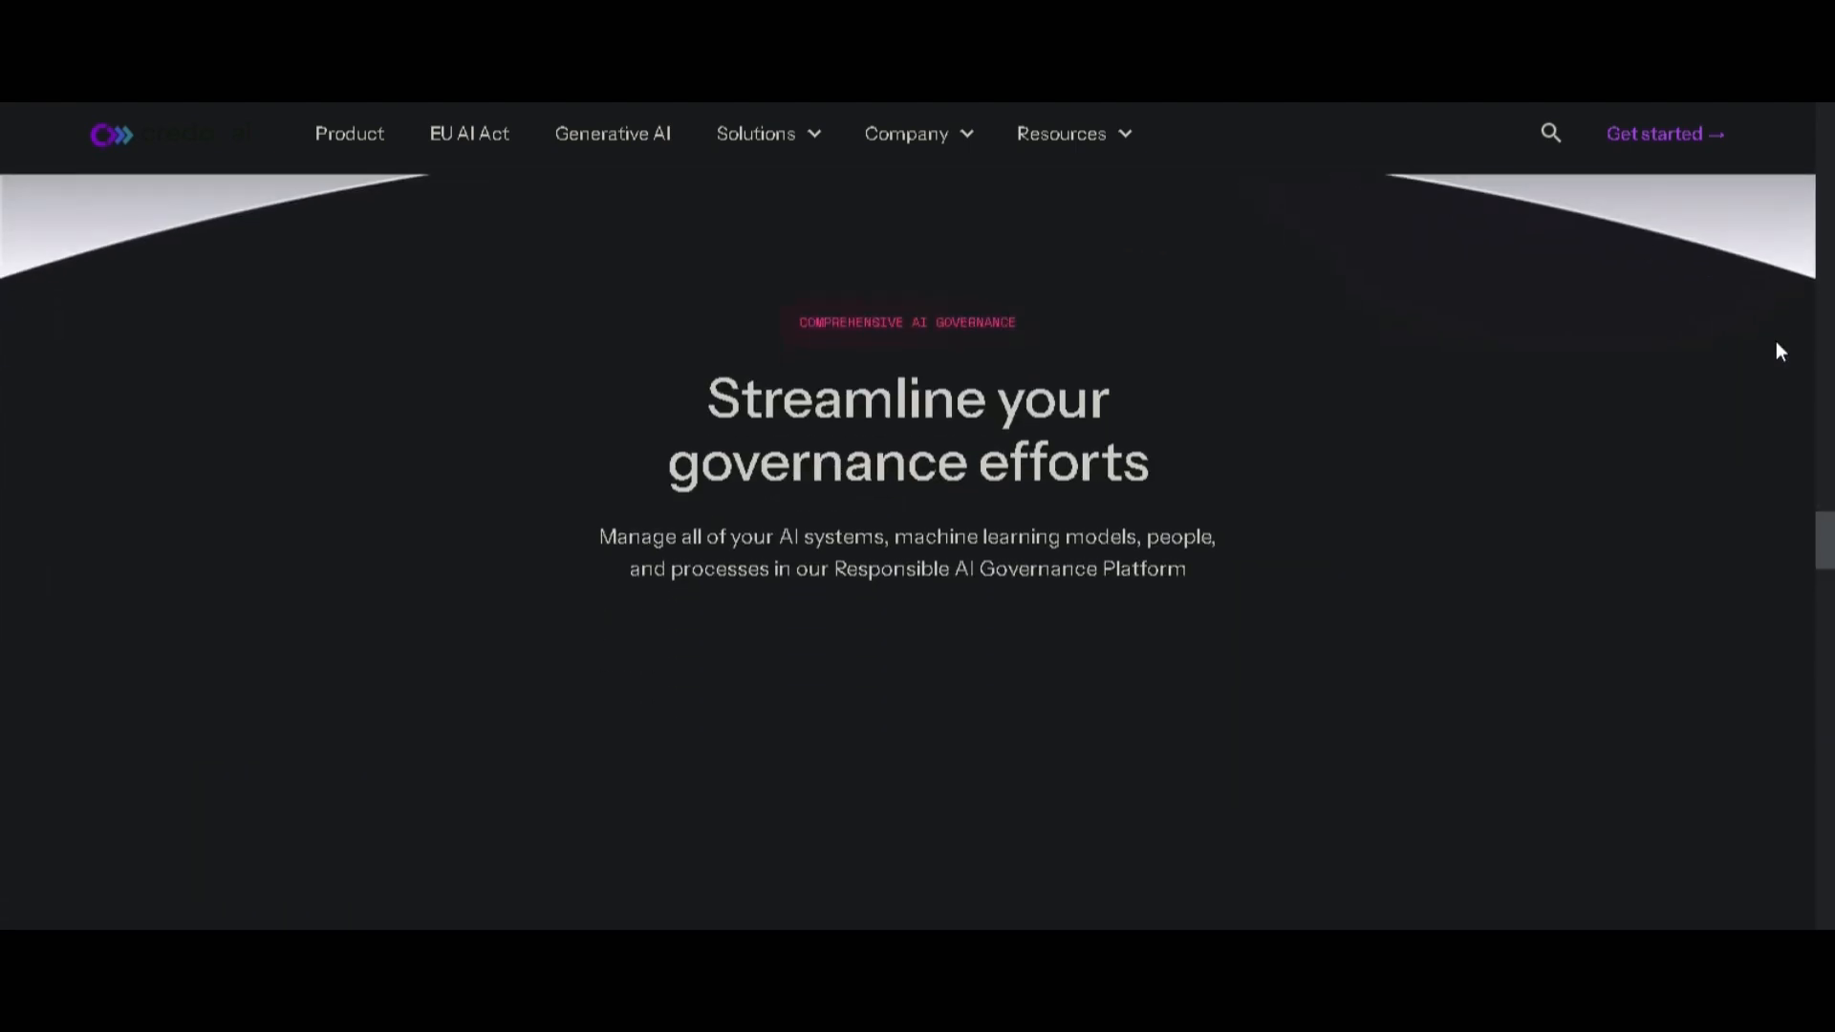
{"action": "scroll", "scroll_direction": "down", "scroll_amount": 3}
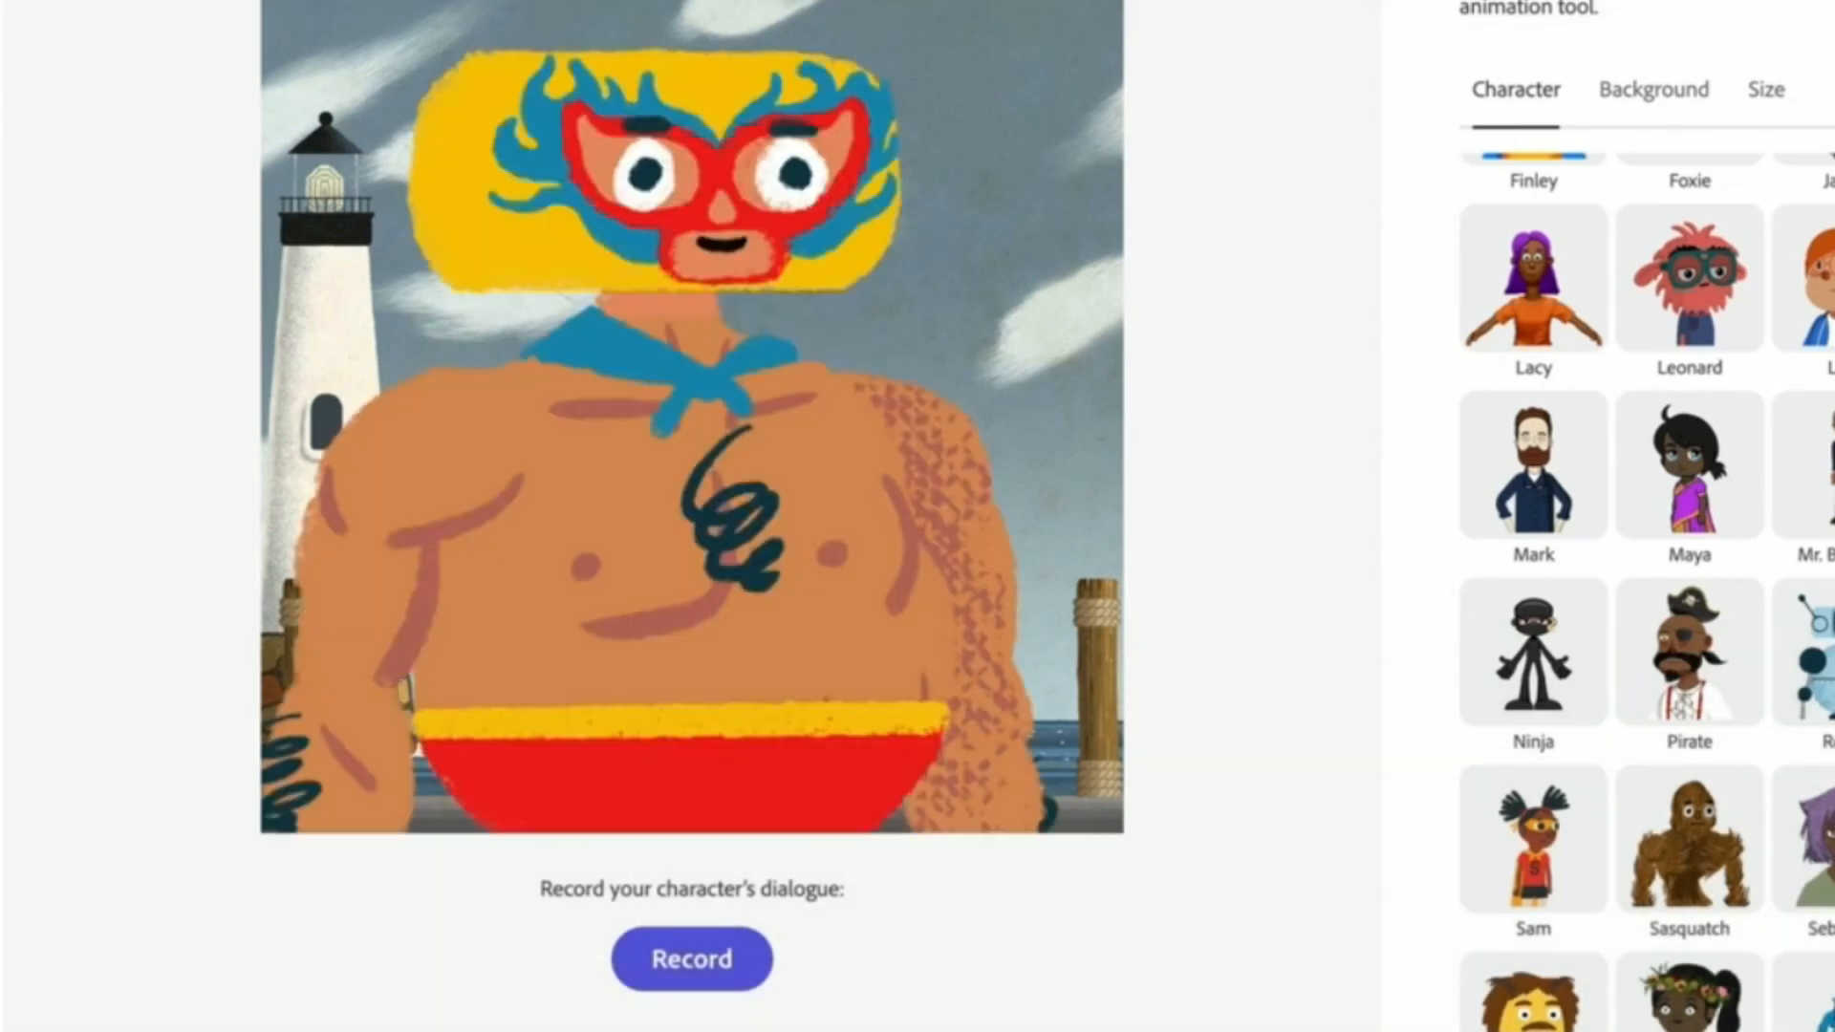
Replace the wrestler character with the Stardust unicorn in Animate from audio
{"action": "left_click", "coordinate": [1390, 642]}
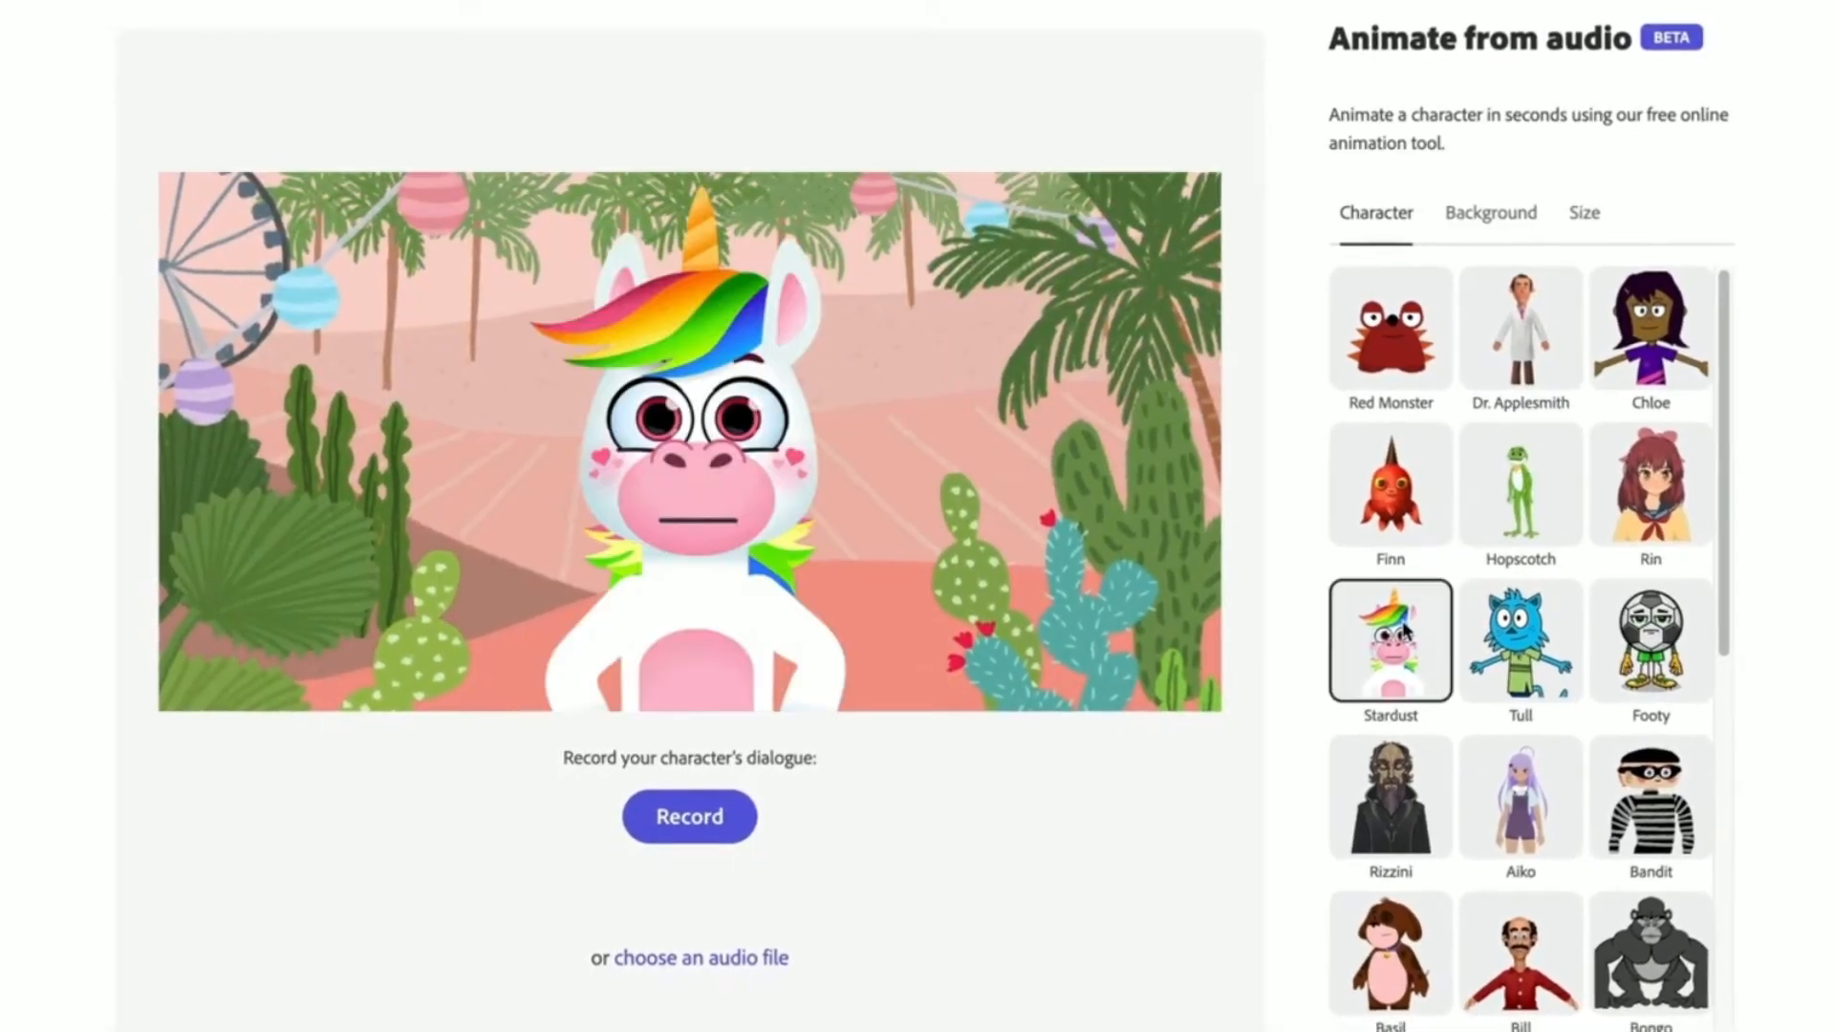
{"action": "left_click", "coordinate": [1480, 212]}
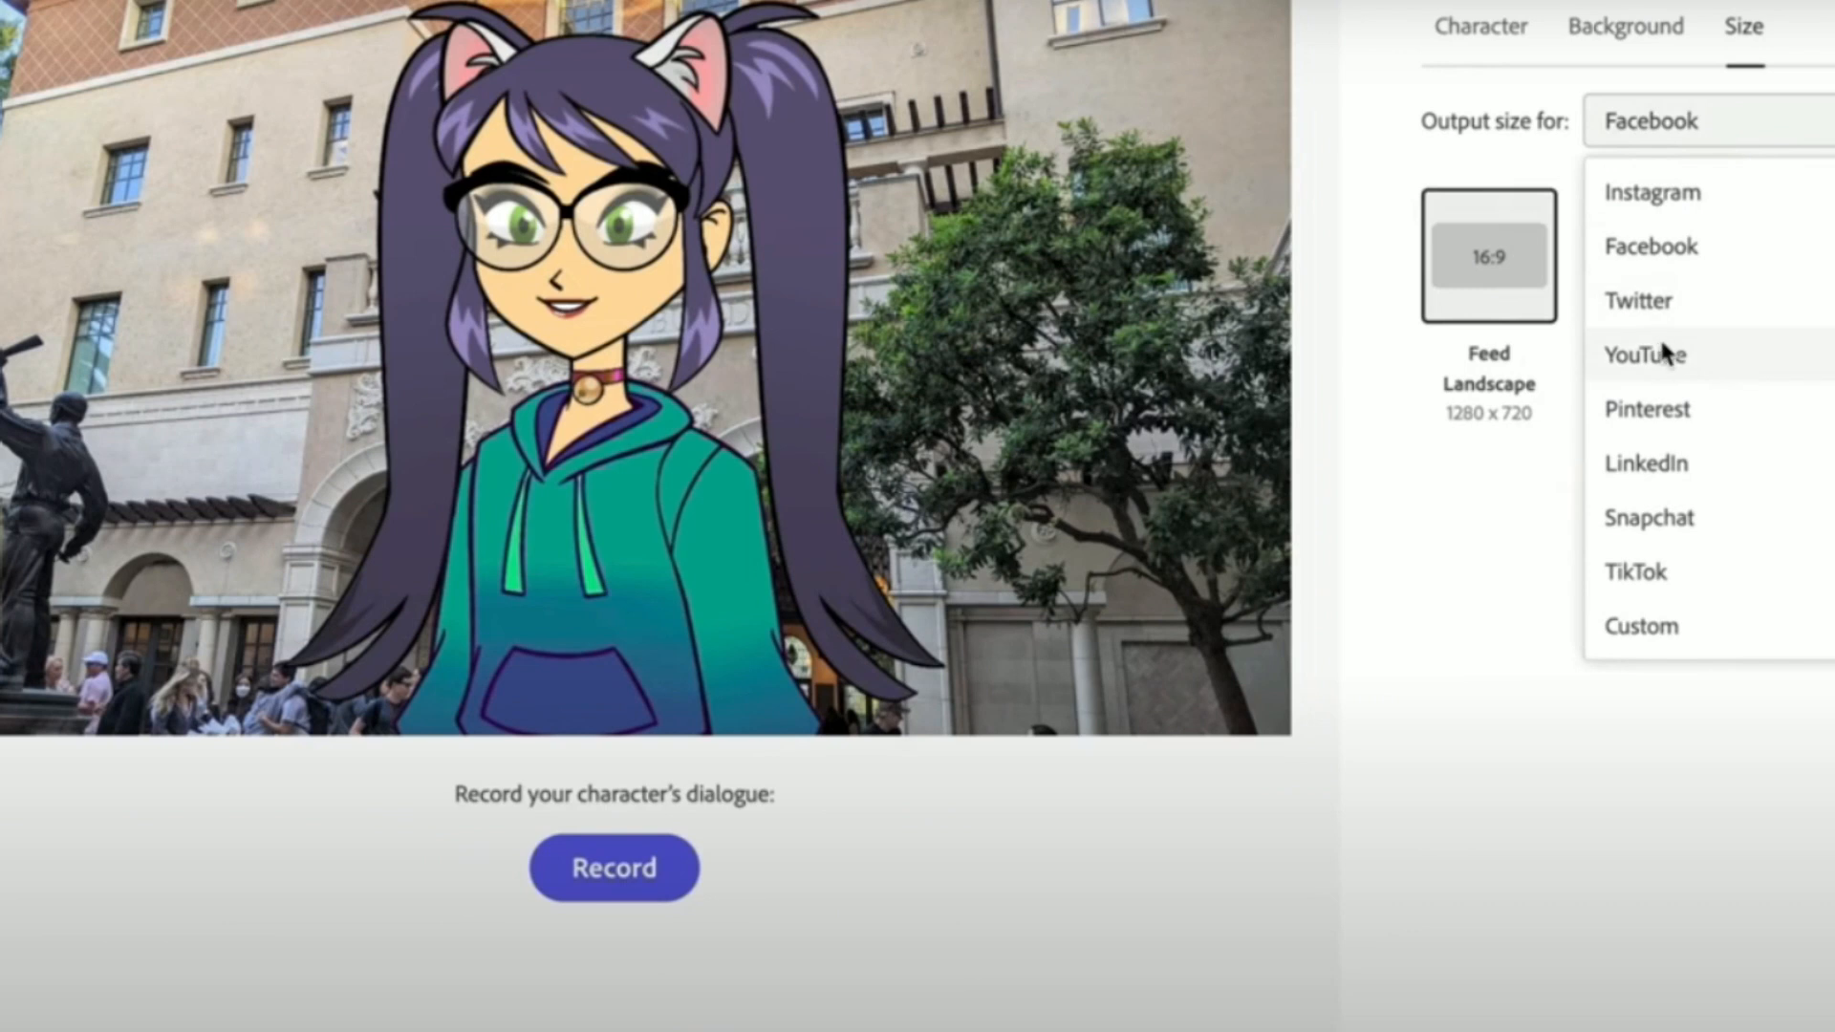
Choose YouTube landscape 1920 × 1080 as the animation's output size
{"action": "left_click", "coordinate": [1646, 354]}
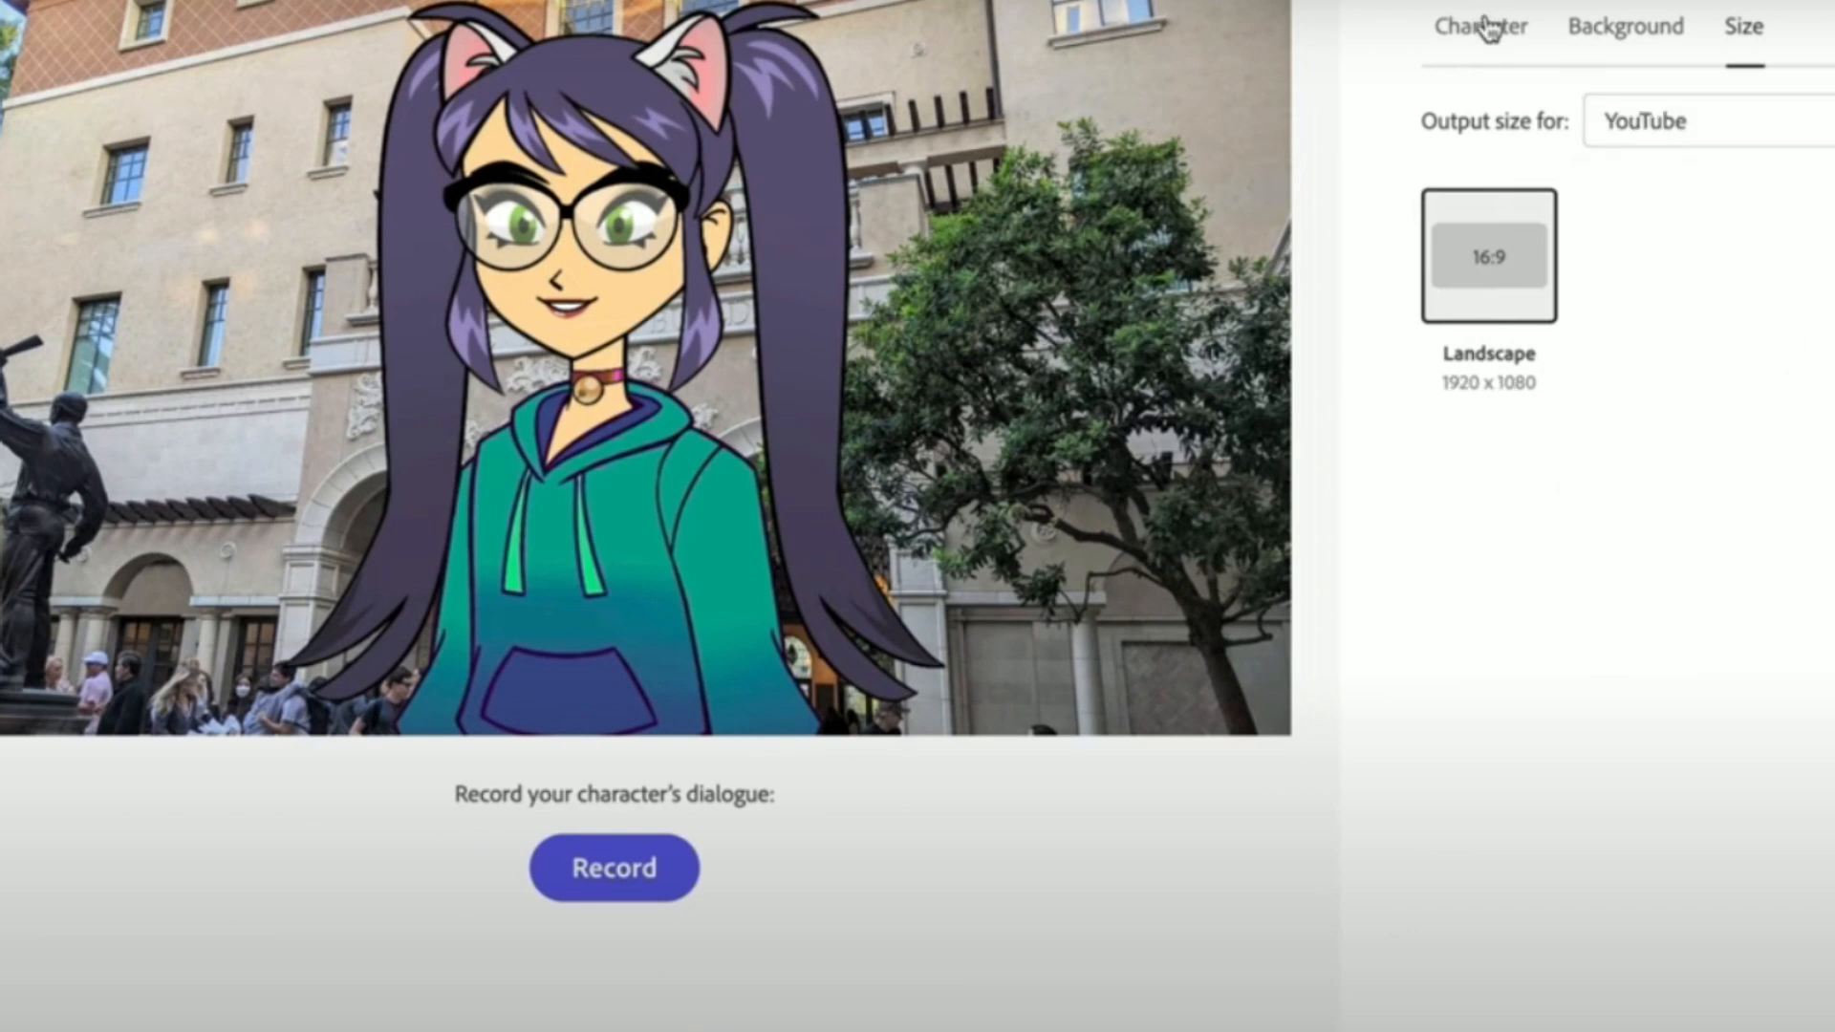
{"action": "left_click", "coordinate": [1481, 26]}
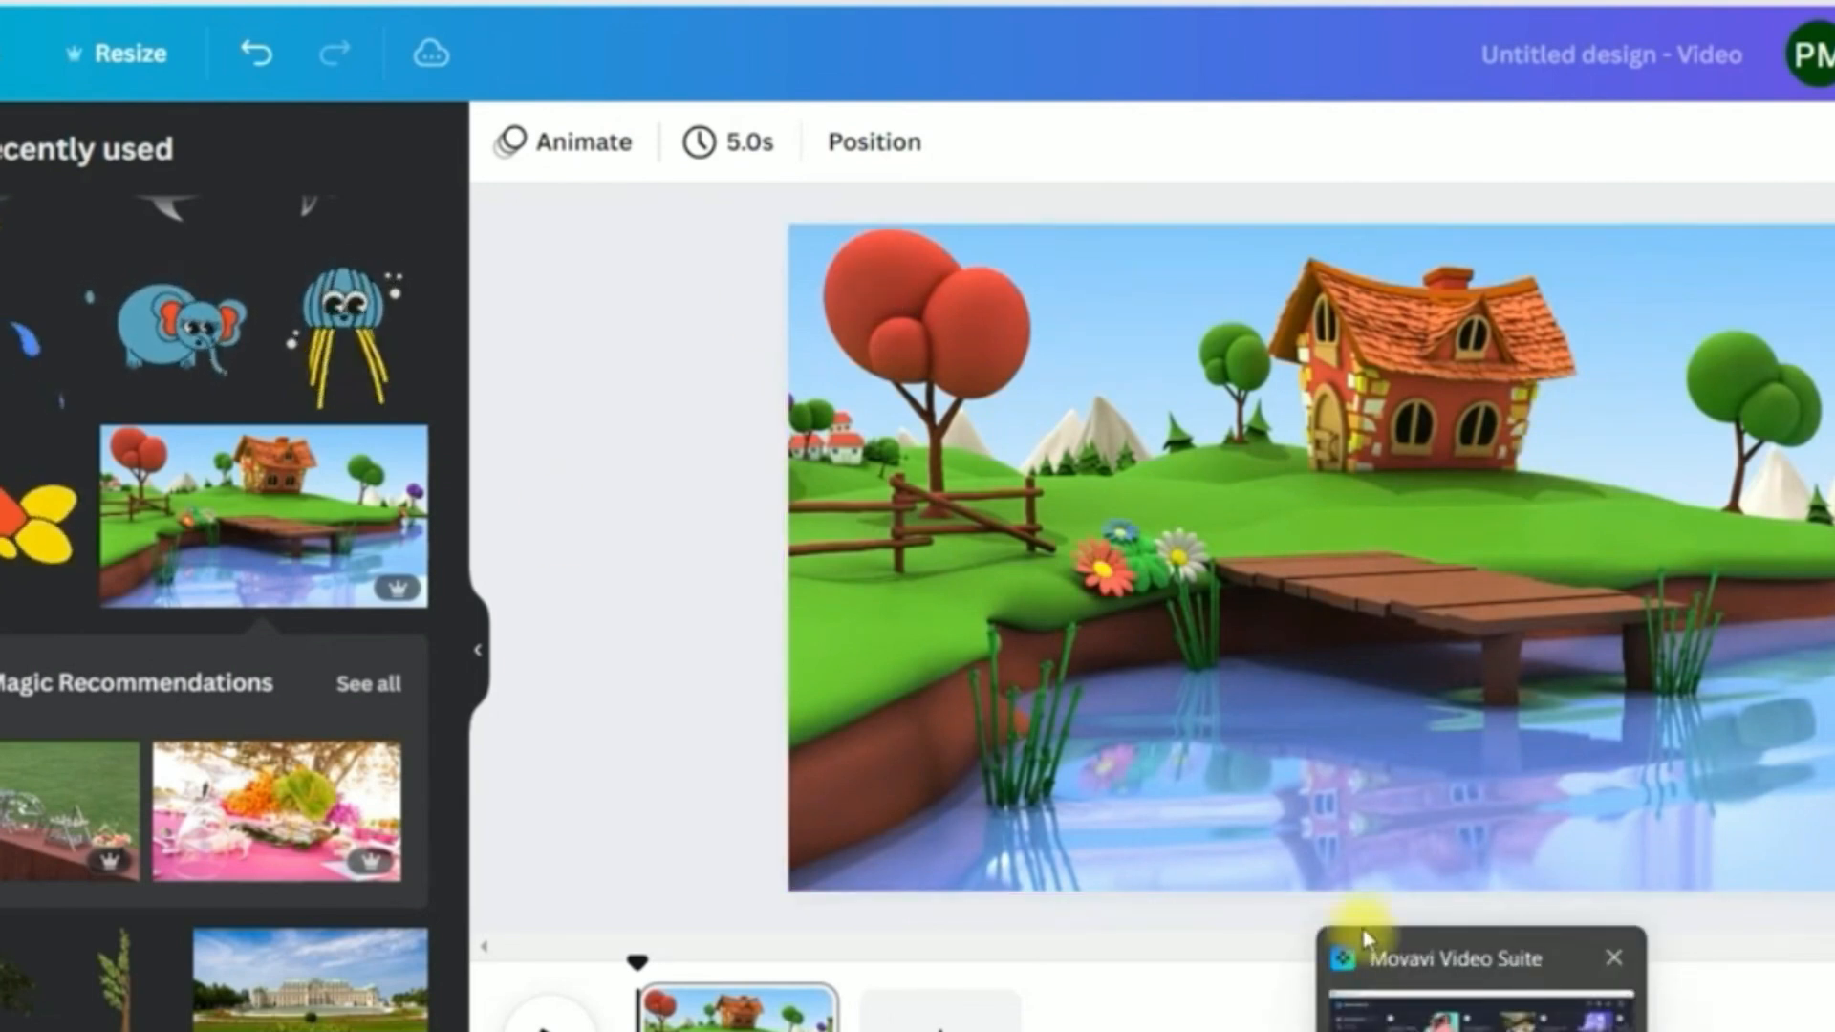
Place the cartoon village pond background and bring up animation options for the fish group
{"action": "left_click", "coordinate": [1349, 649]}
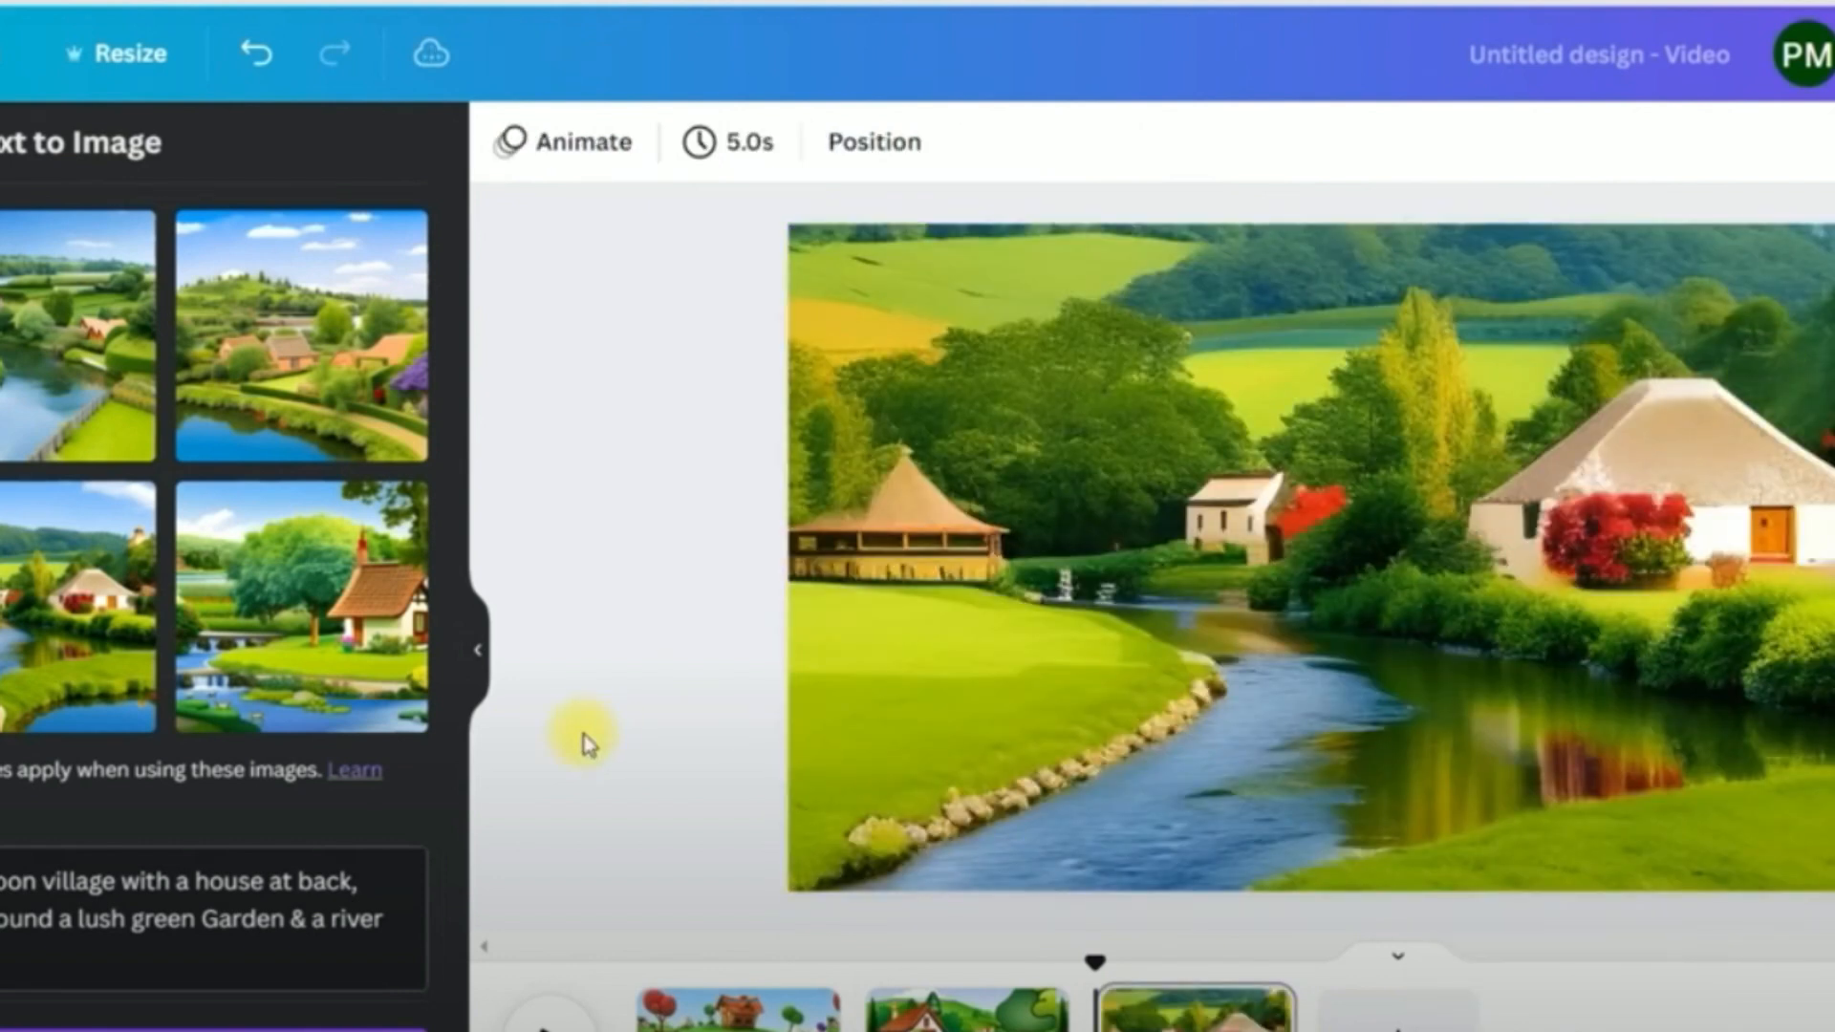
{"action": "mouse_move", "coordinate": [499, 720]}
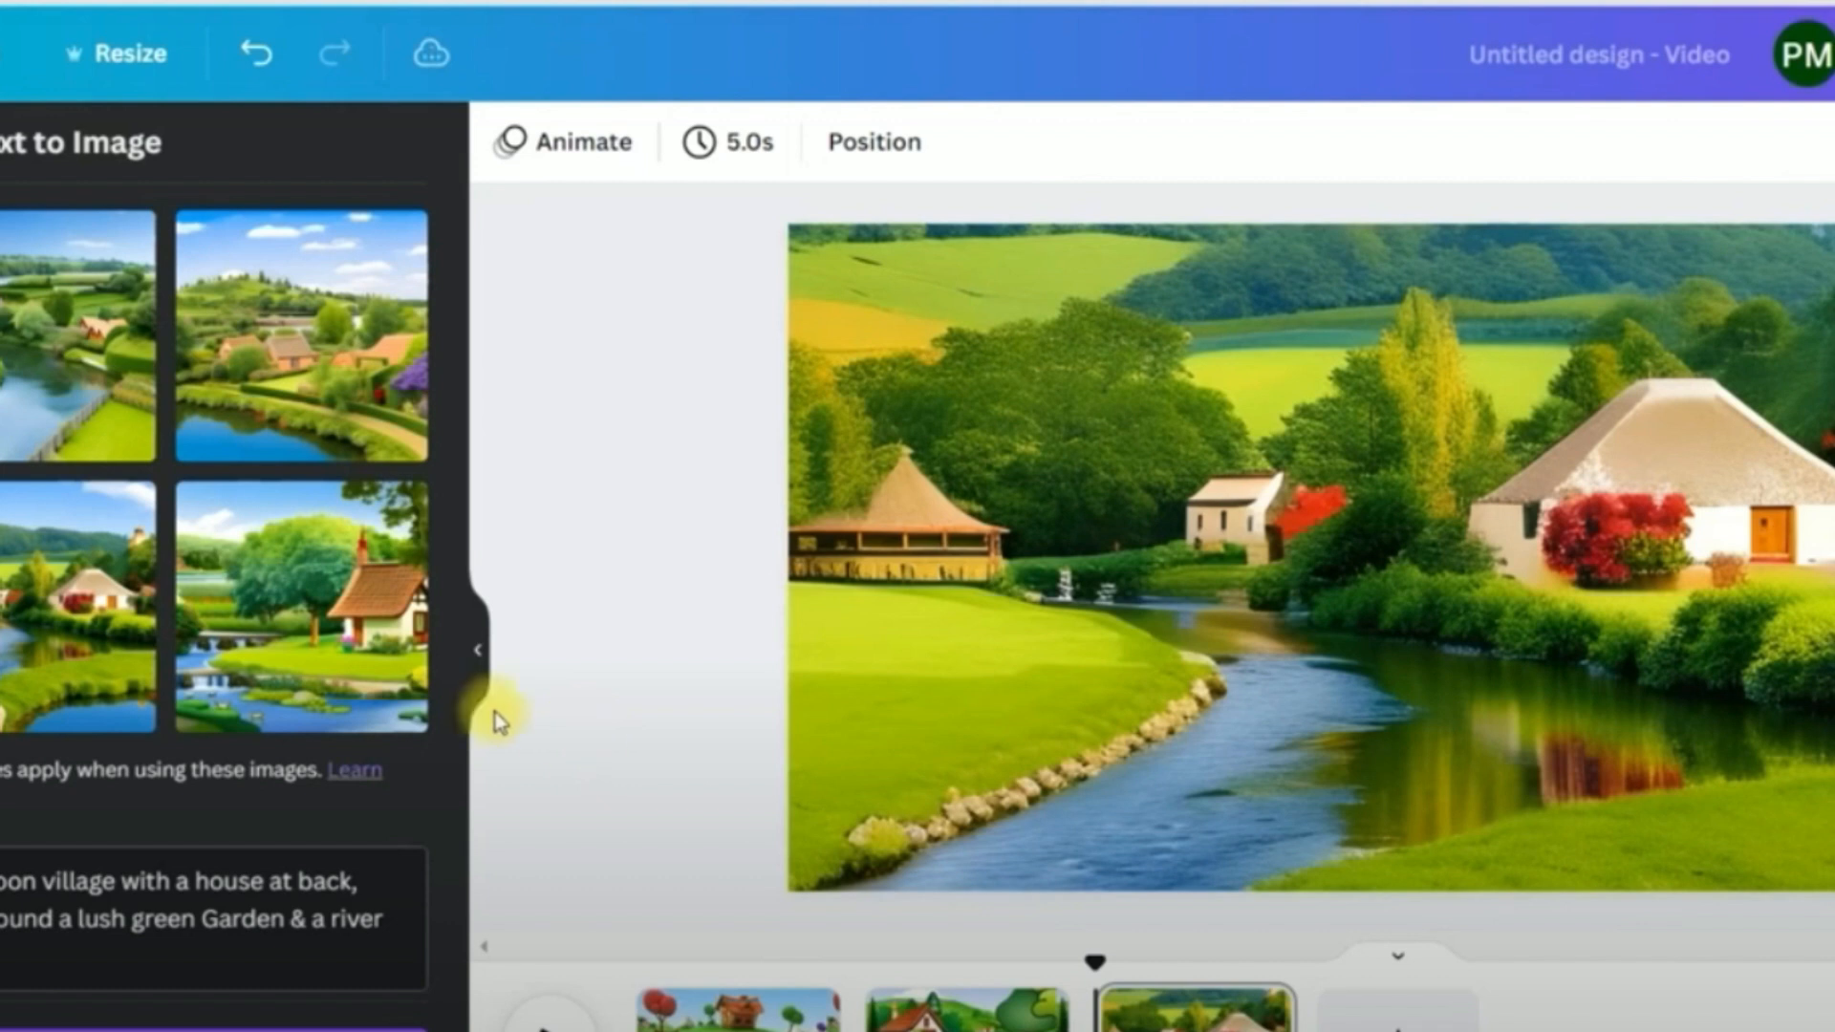
{"action": "mouse_move", "coordinate": [112, 411]}
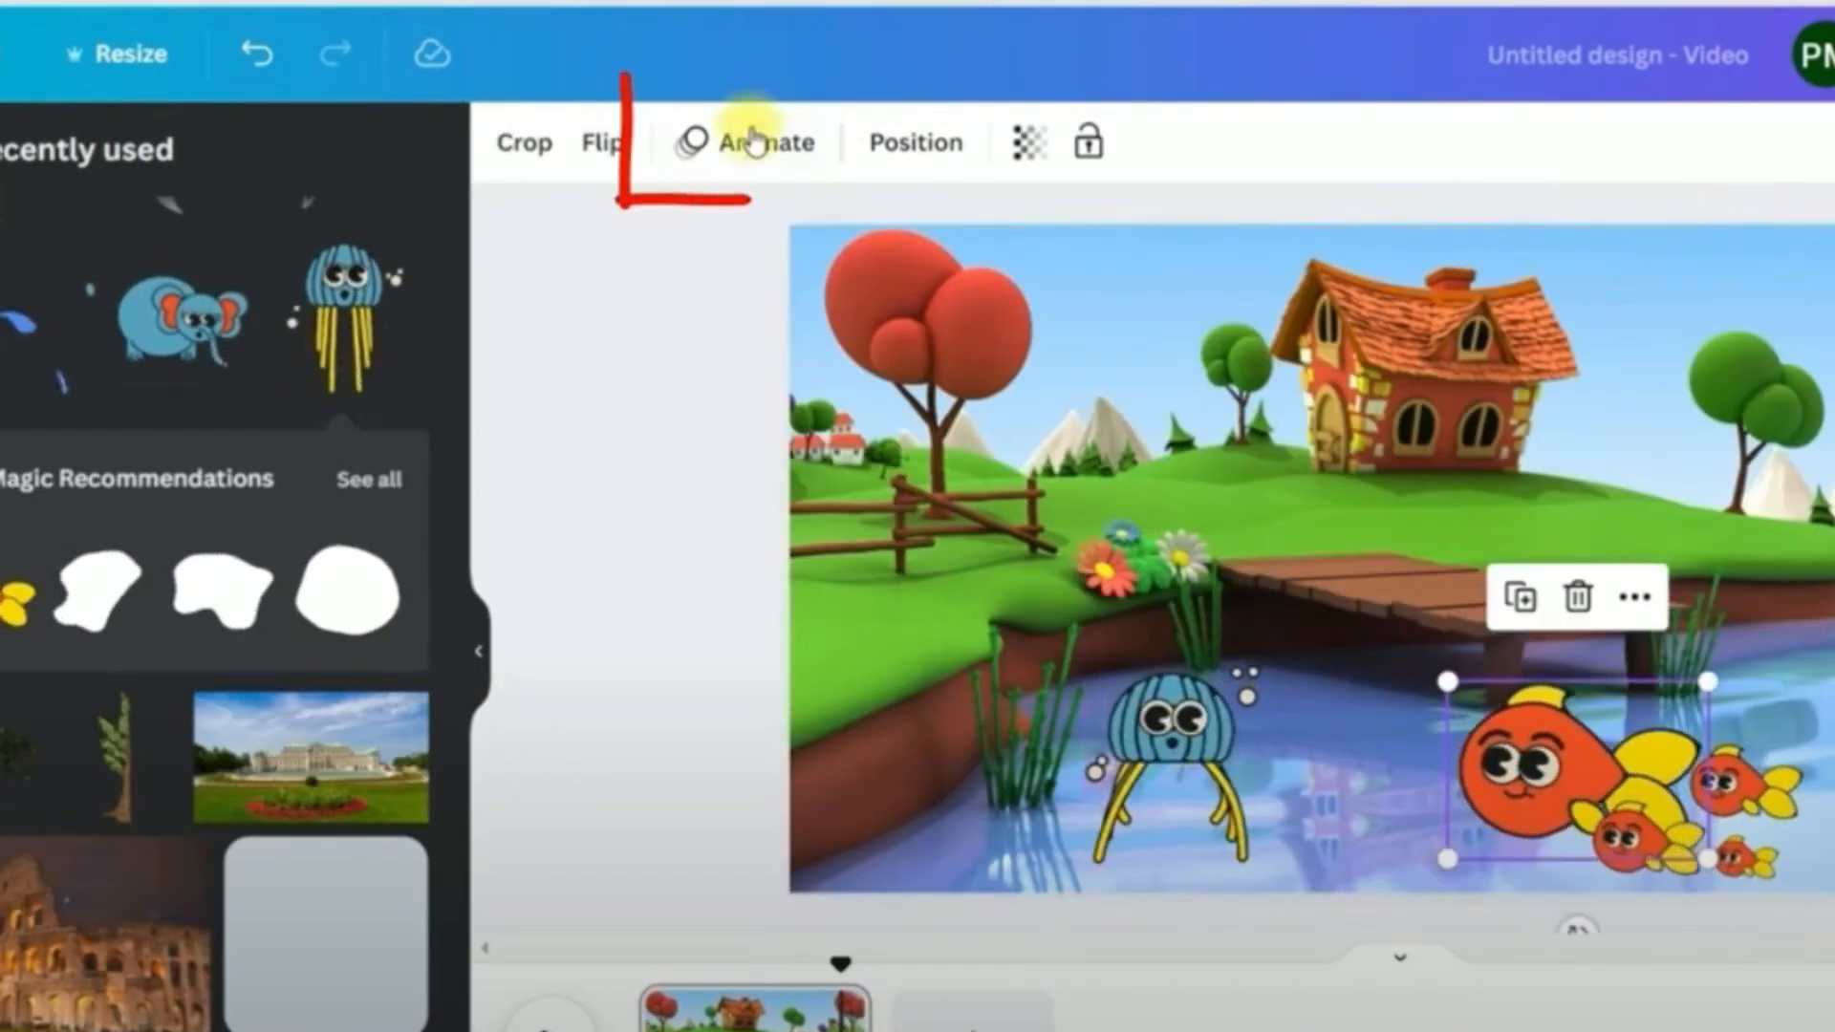
{"action": "left_click", "coordinate": [757, 143]}
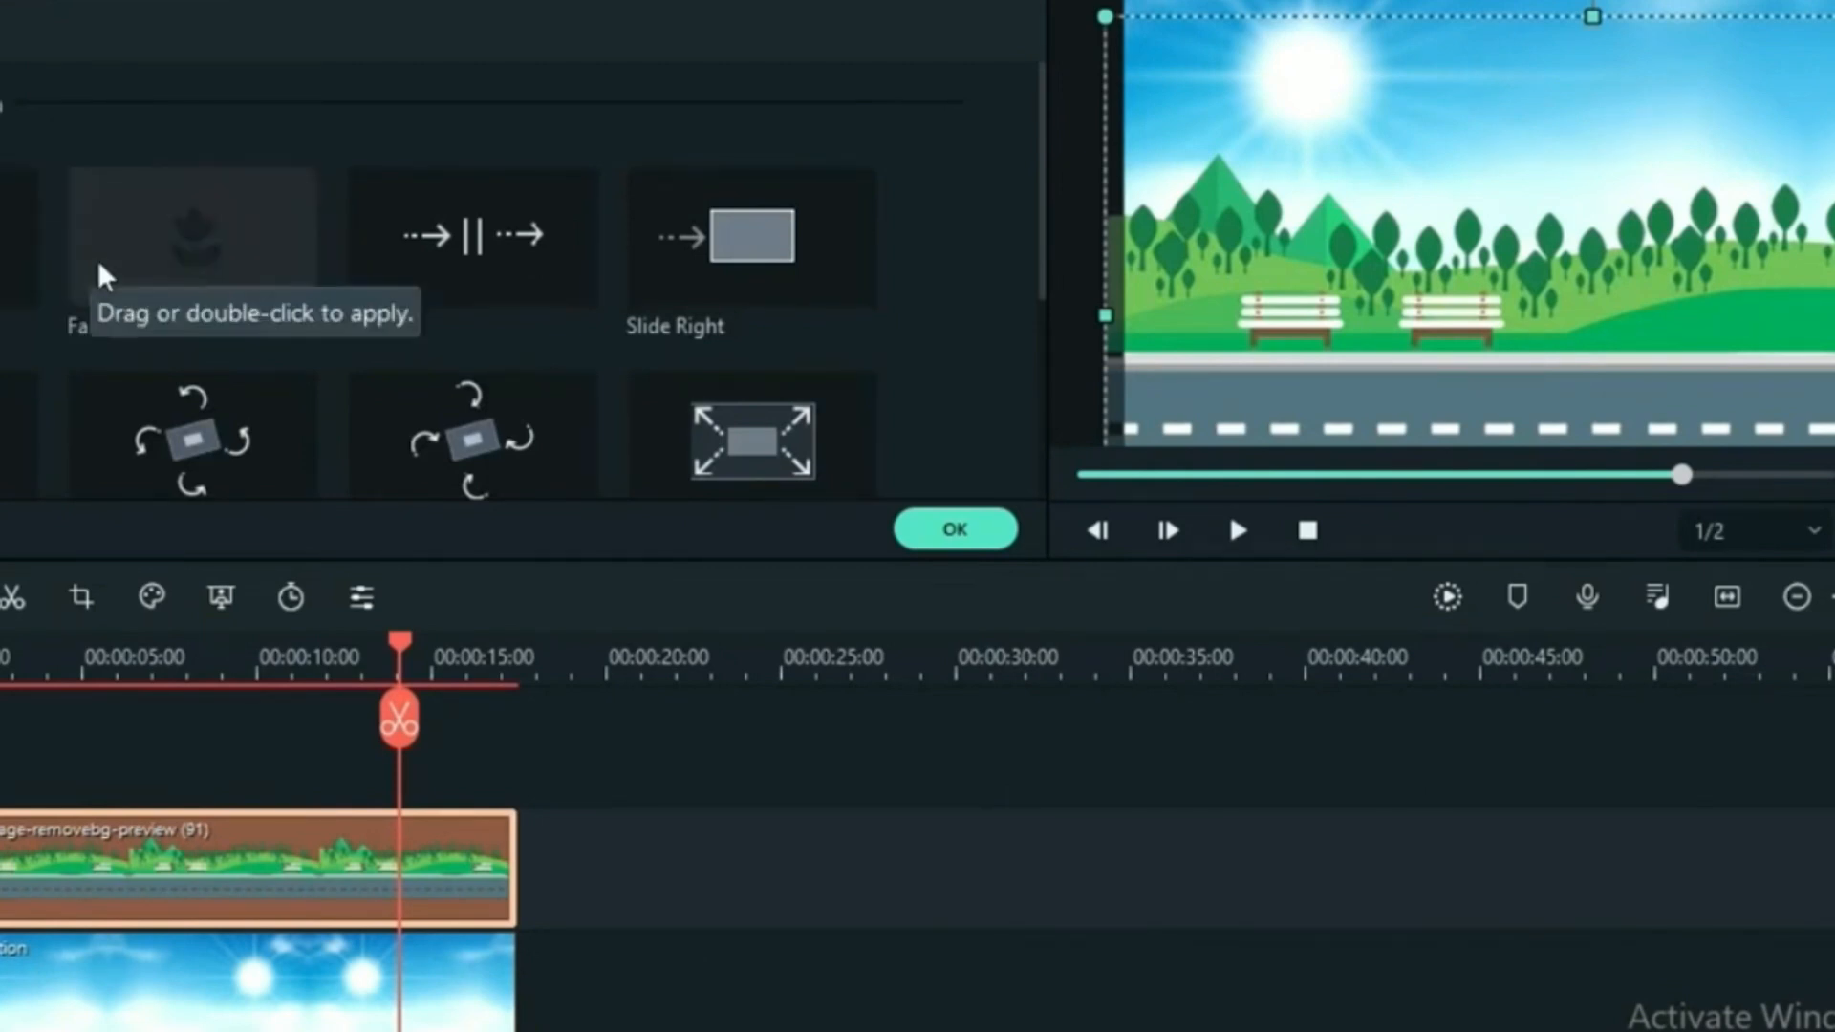
Scroll the road clip's animation presets, such as Slide Right, Vortex In and Zoom In
{"action": "scroll", "scroll_direction": "down", "scroll_amount": 3}
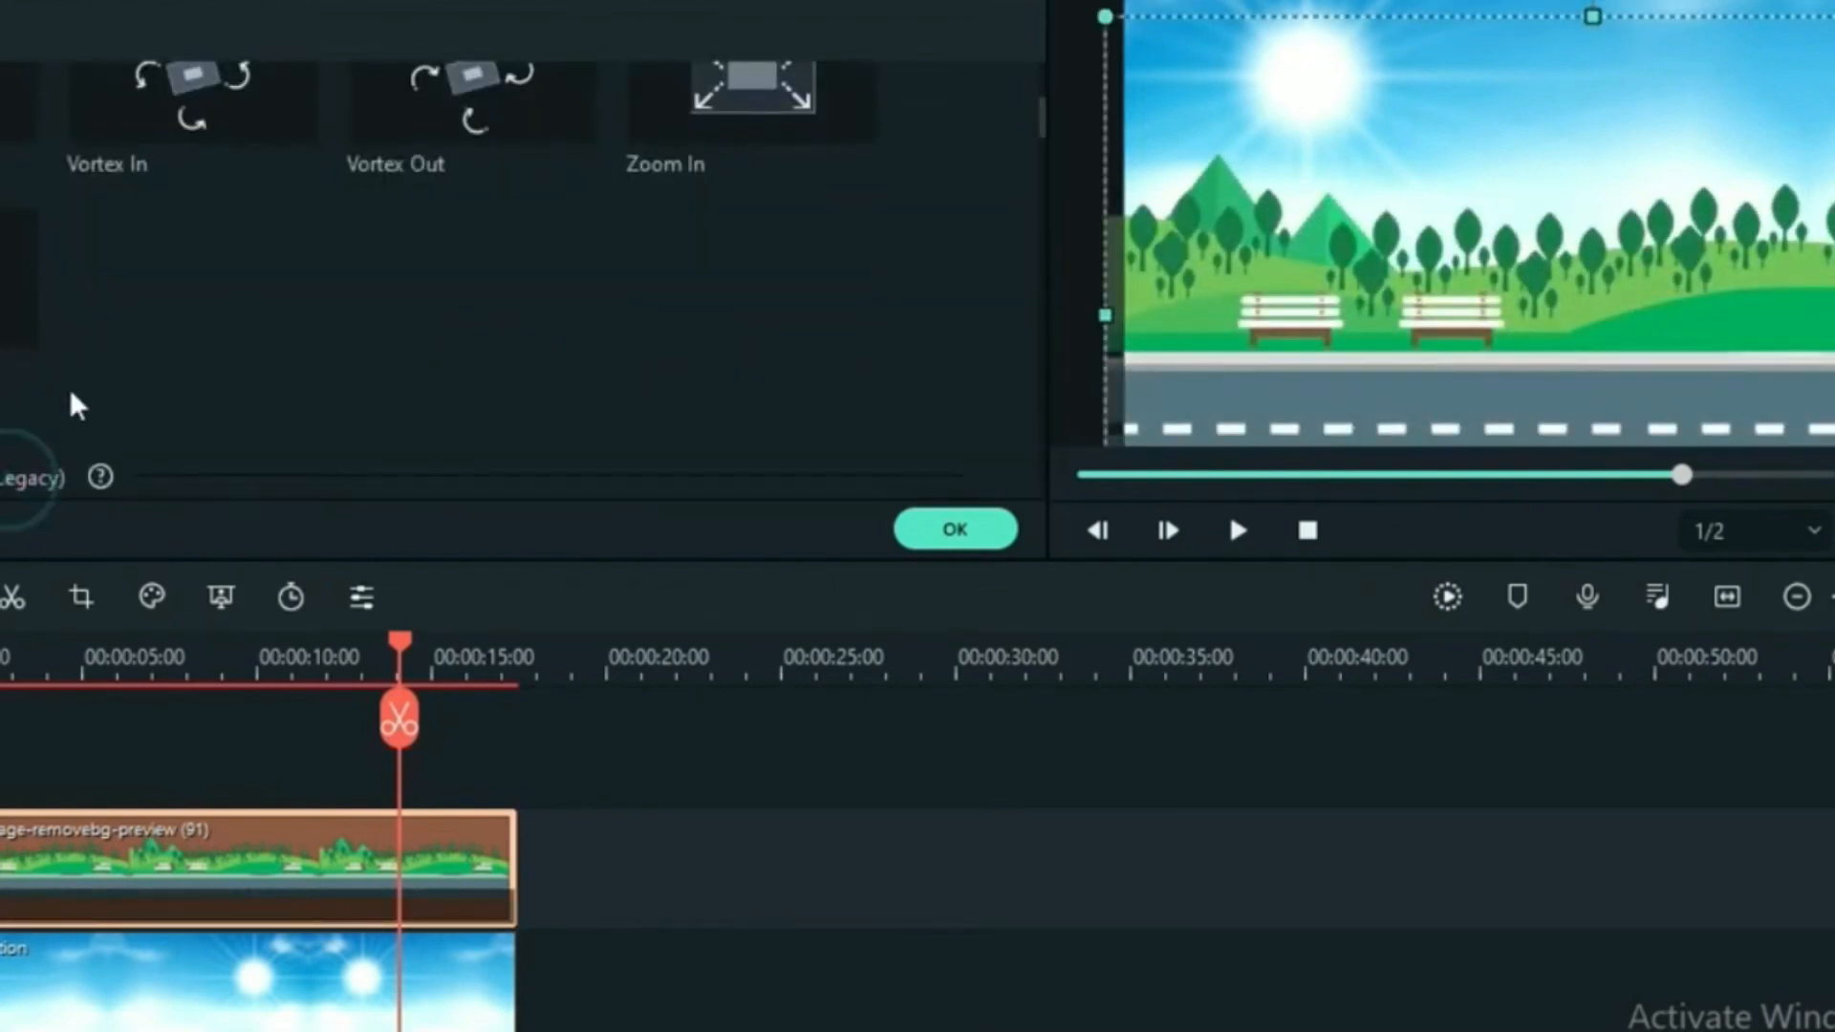
{"action": "scroll", "scroll_direction": "down", "scroll_amount": 3}
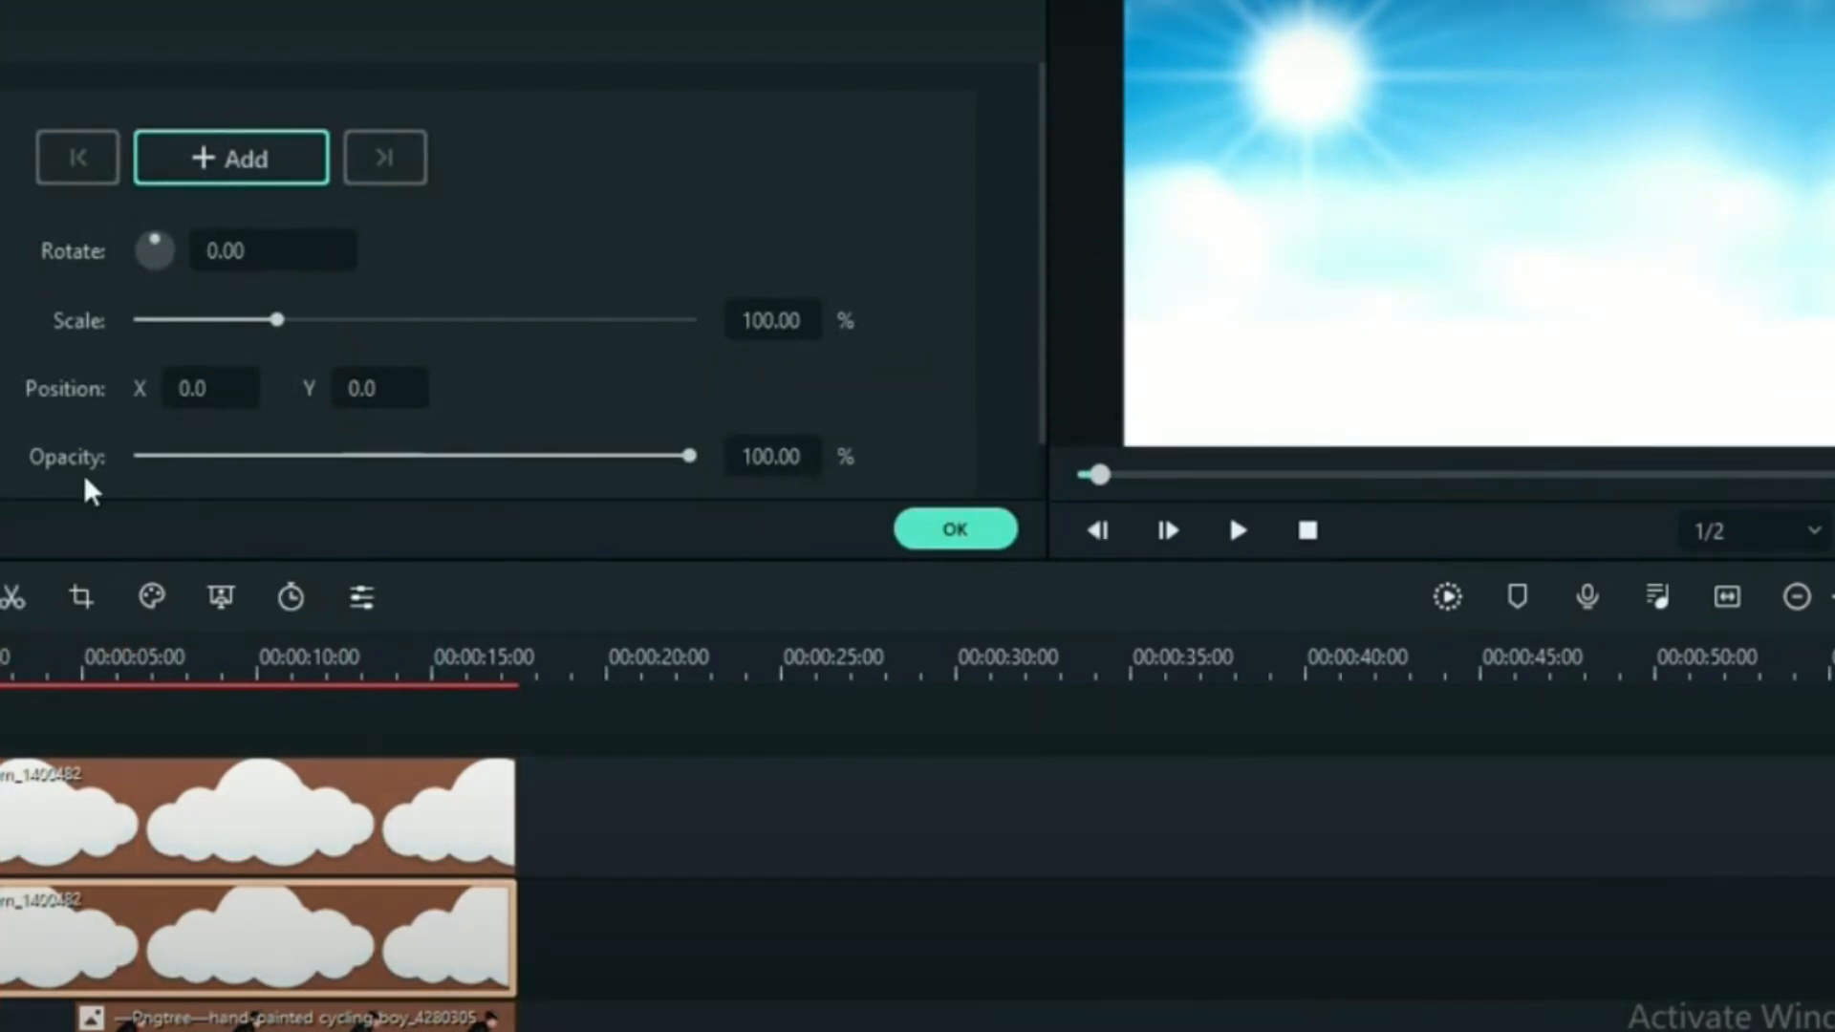
Select the upper cloud clip and confirm its keyframe animation settings
{"action": "left_click", "coordinate": [954, 529]}
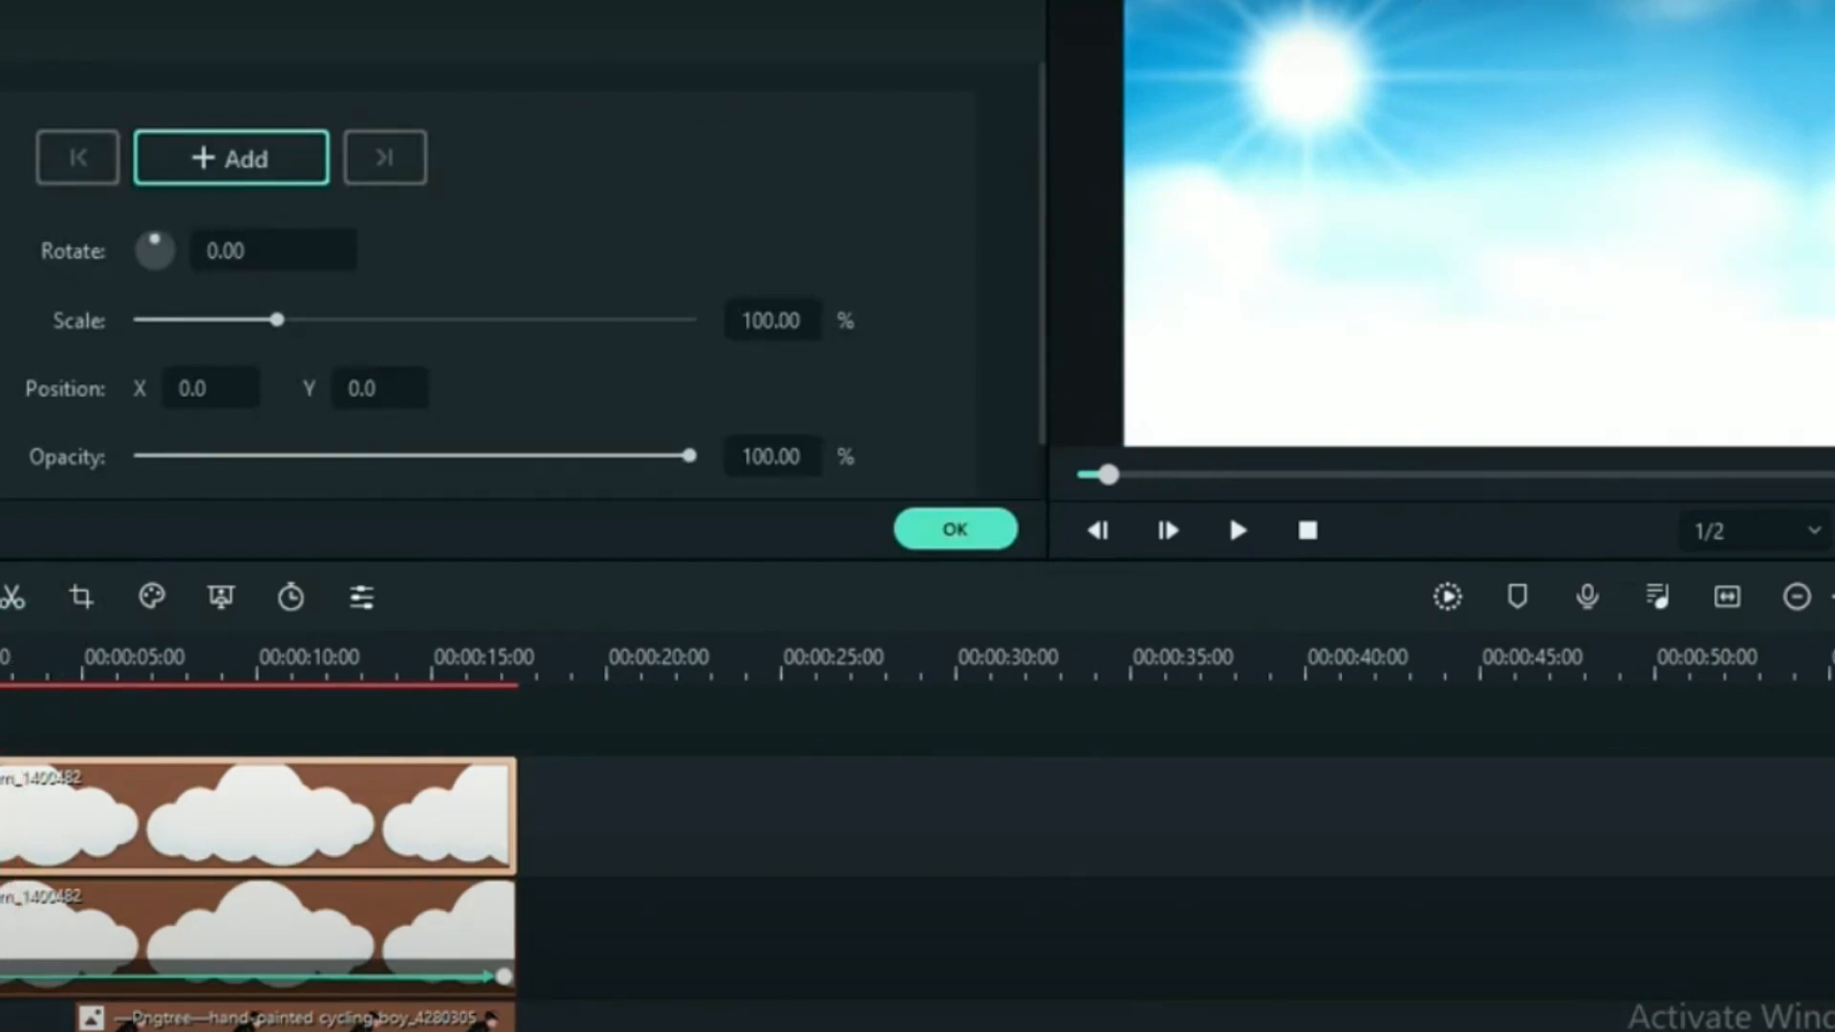
{"action": "left_click", "coordinate": [955, 529]}
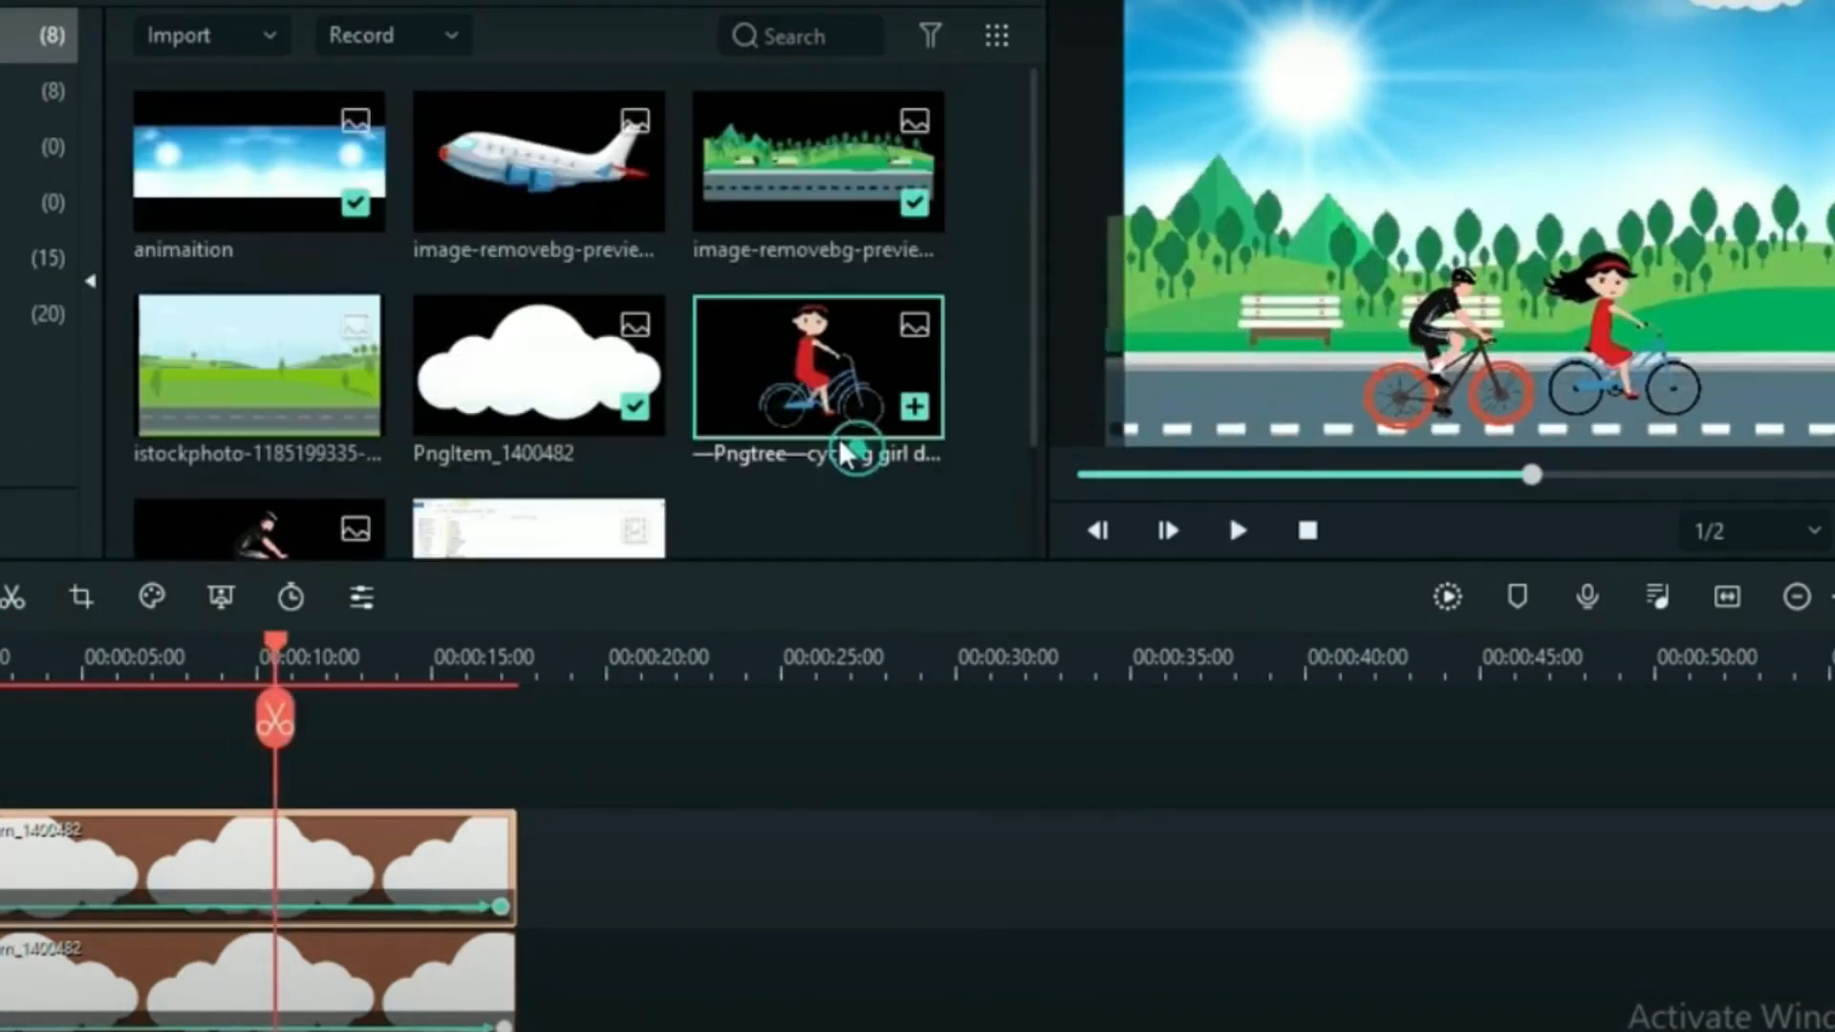